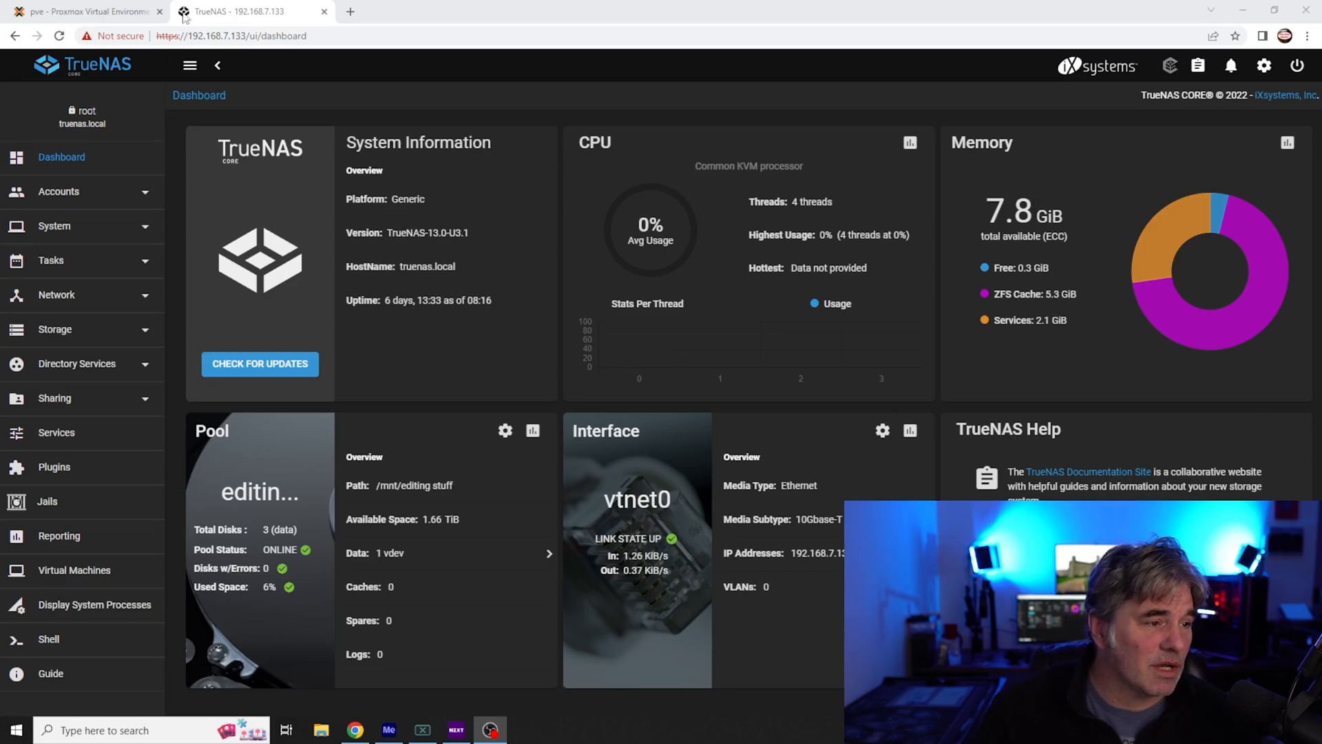
# View the Proxmox datacenter summary: one node online, one VM running, 75% storage used.
pyautogui.click(69, 12)
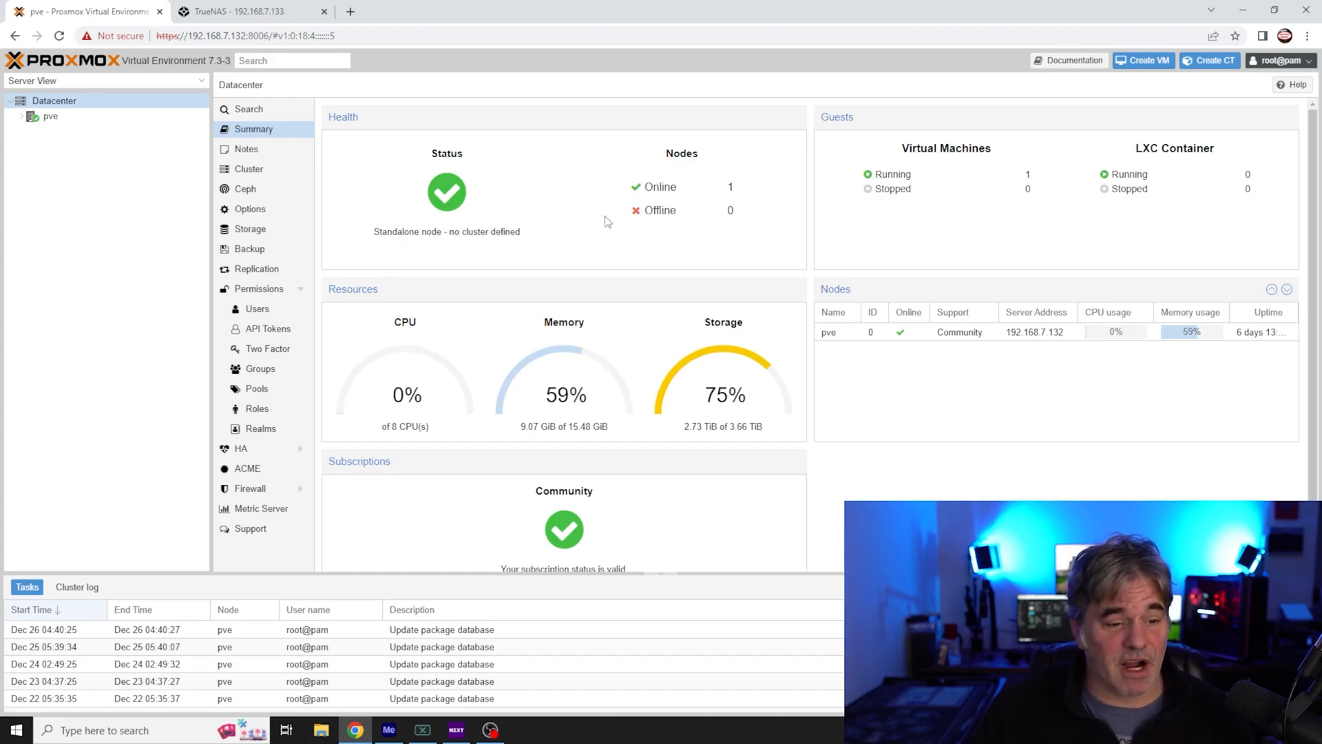
pyautogui.moveTo(628, 400)
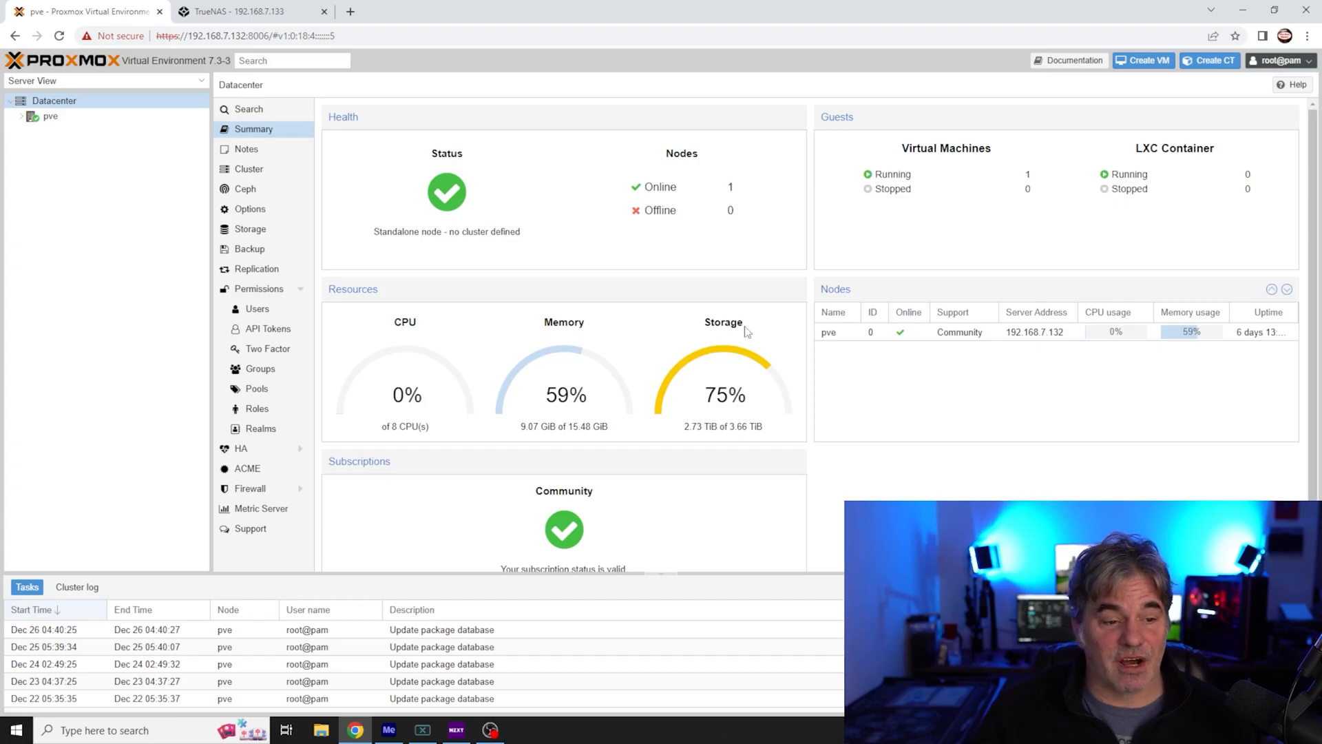
pyautogui.moveTo(673, 353)
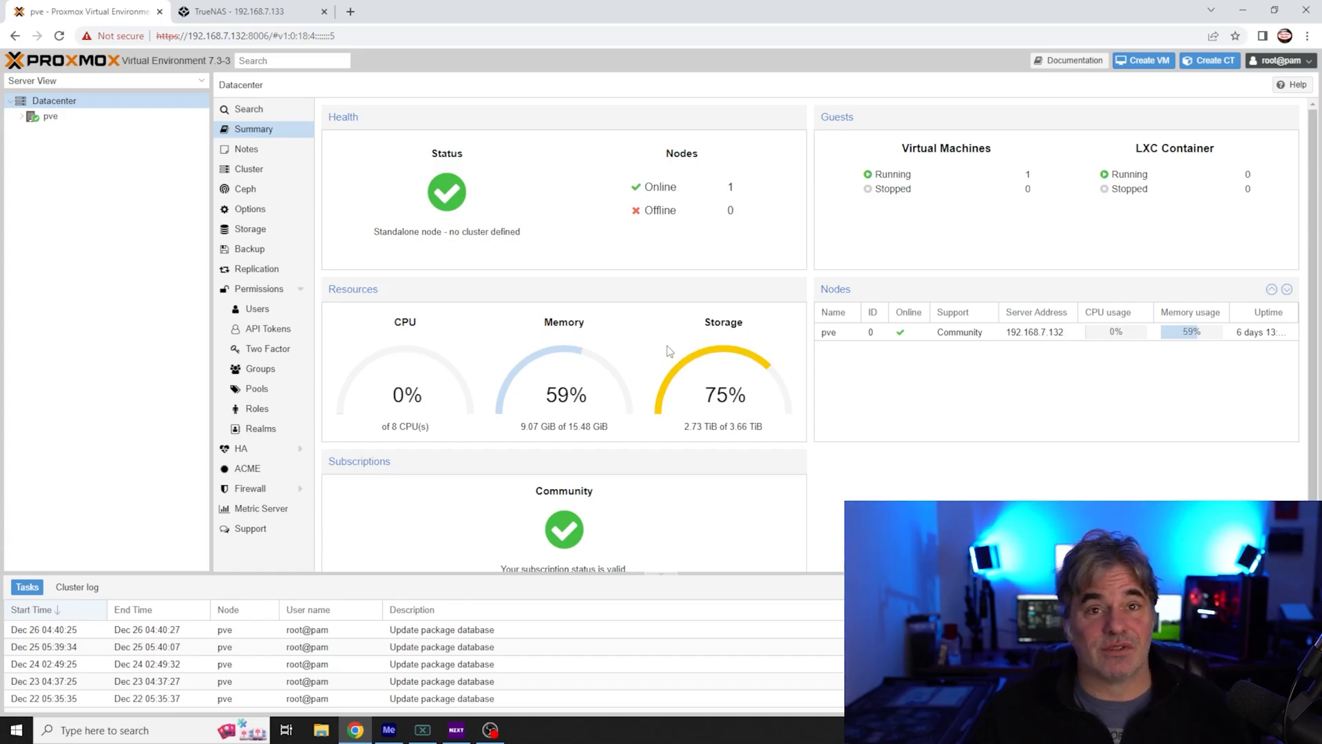
# Show the TrueNAS dashboard, glance at the Proxmox summary, then return to TrueNAS.
pyautogui.click(269, 13)
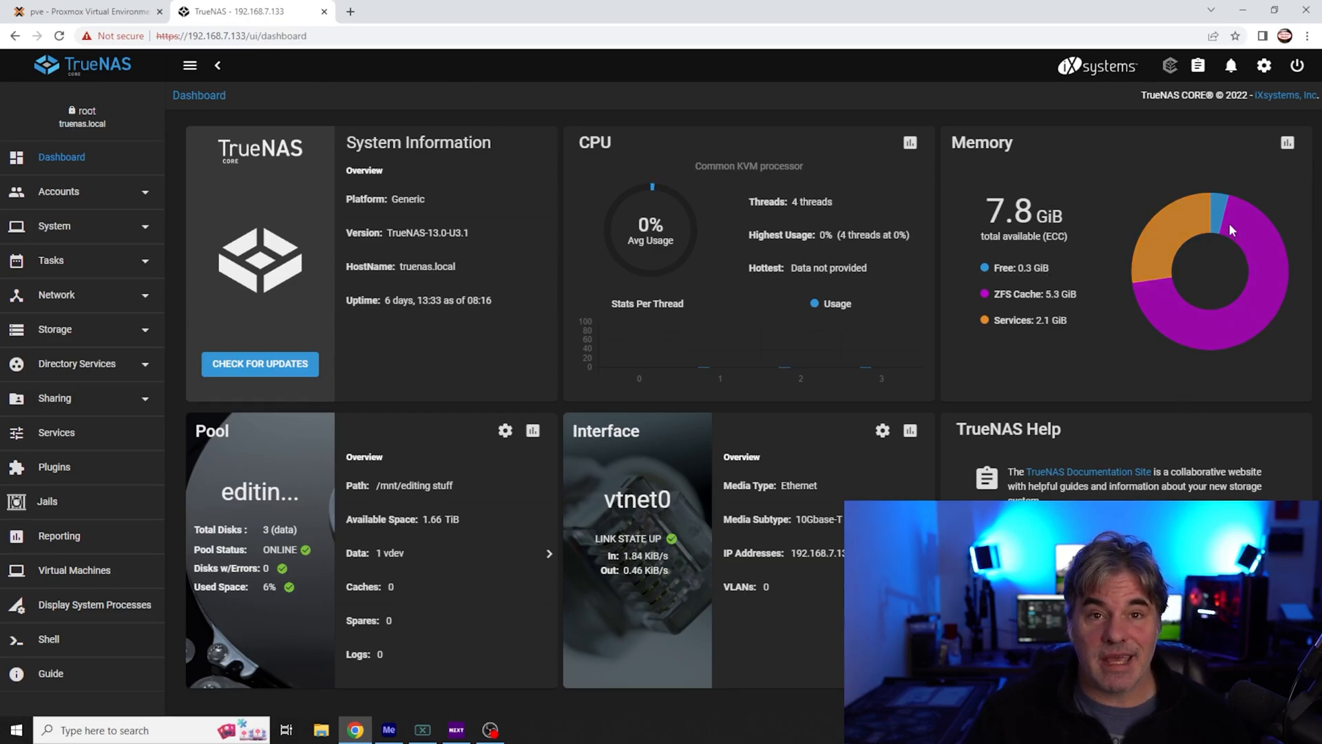
pyautogui.moveTo(1128, 324)
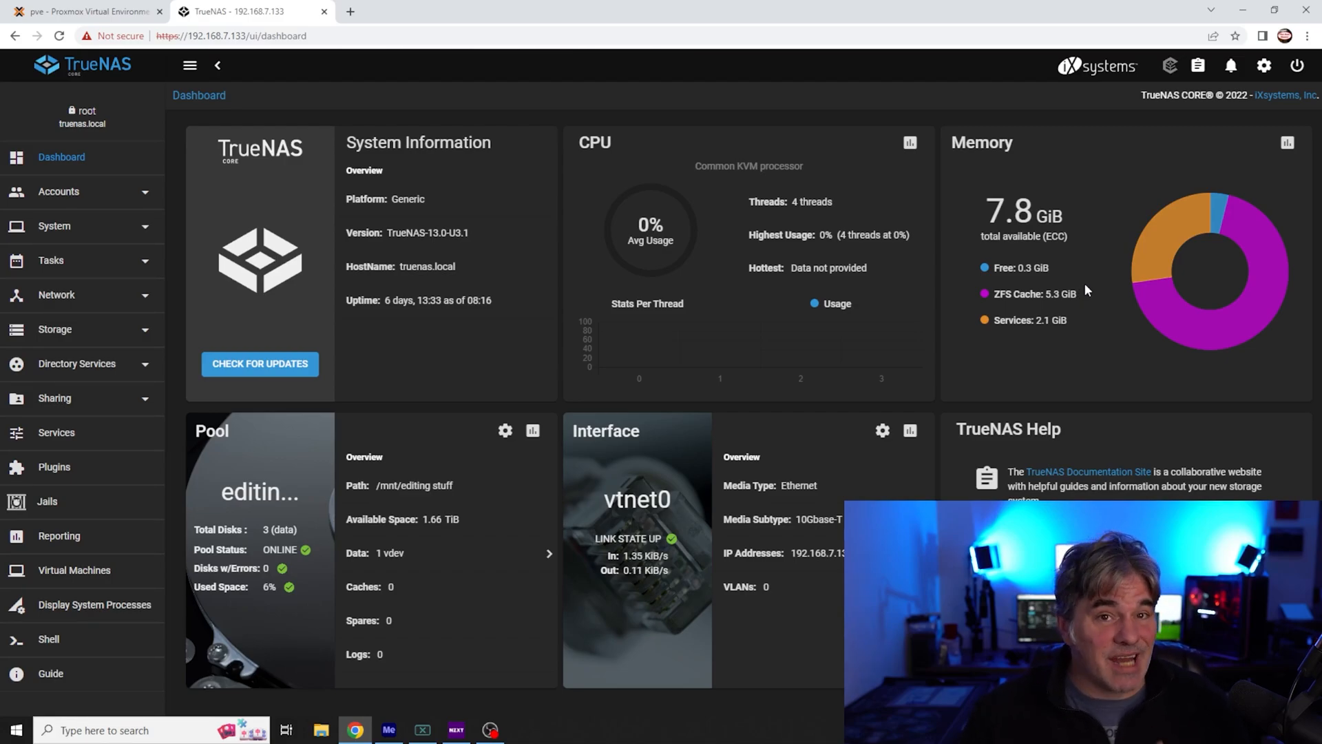
pyautogui.moveTo(1092, 287)
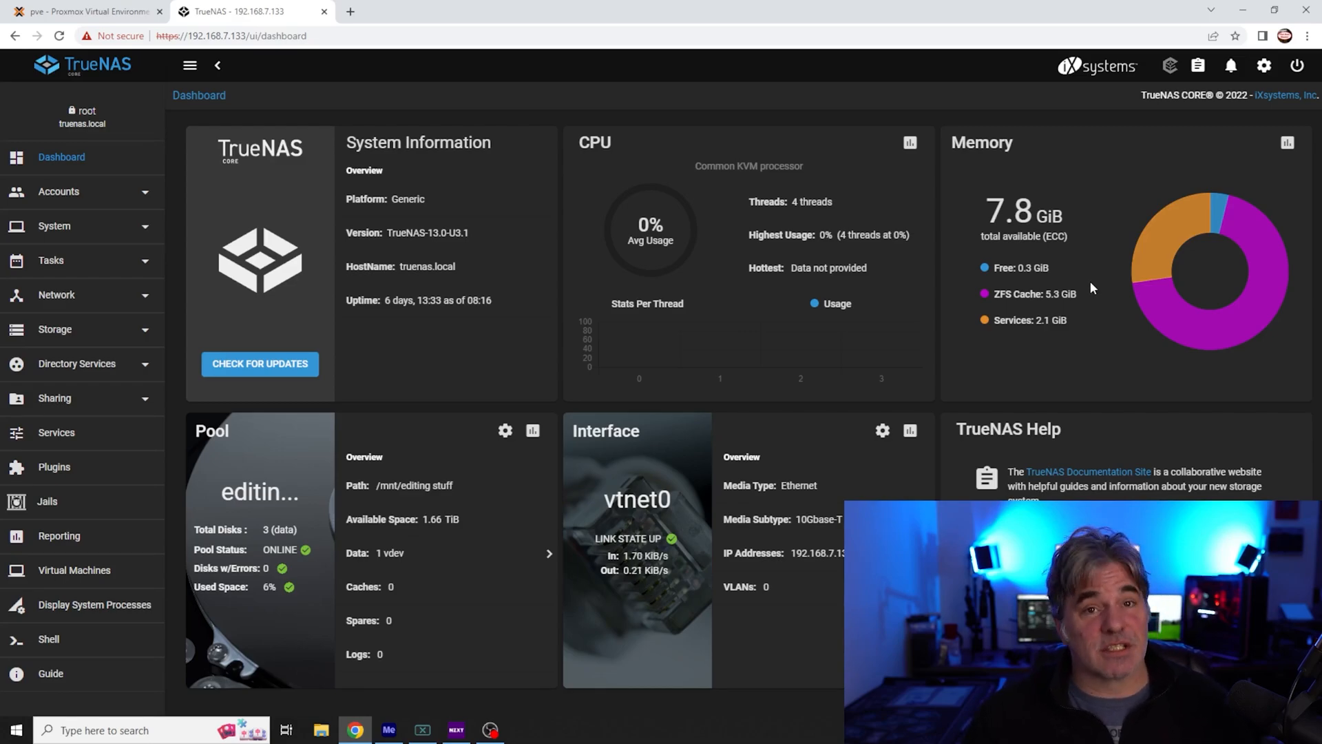
pyautogui.moveTo(1190, 425)
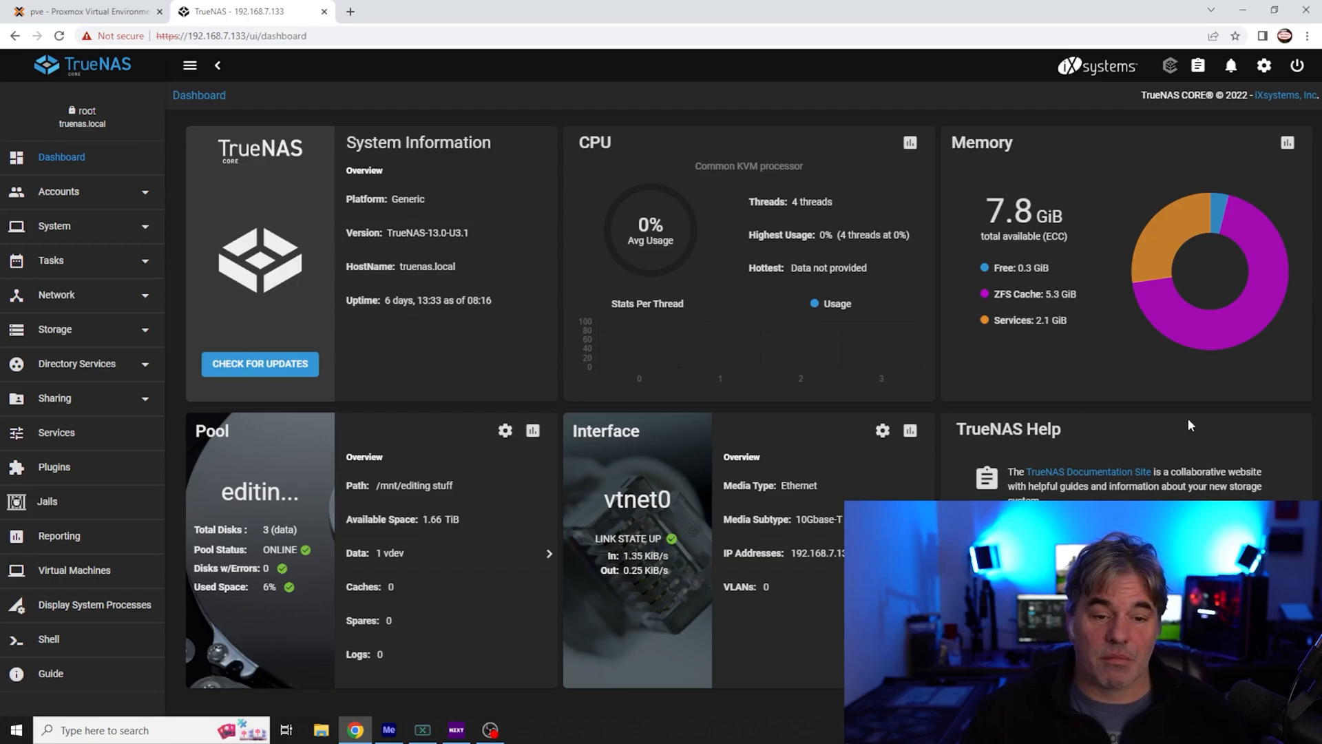
pyautogui.moveTo(1141, 325)
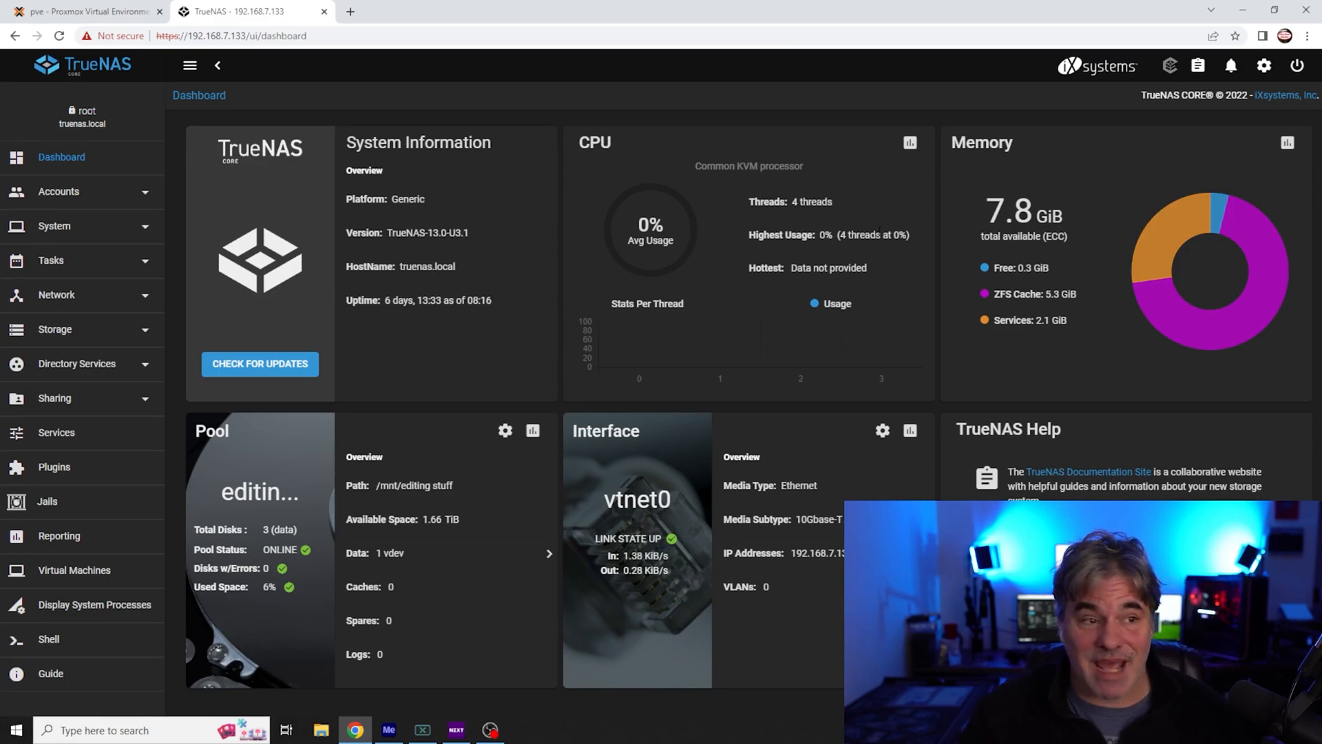
pyautogui.click(83, 12)
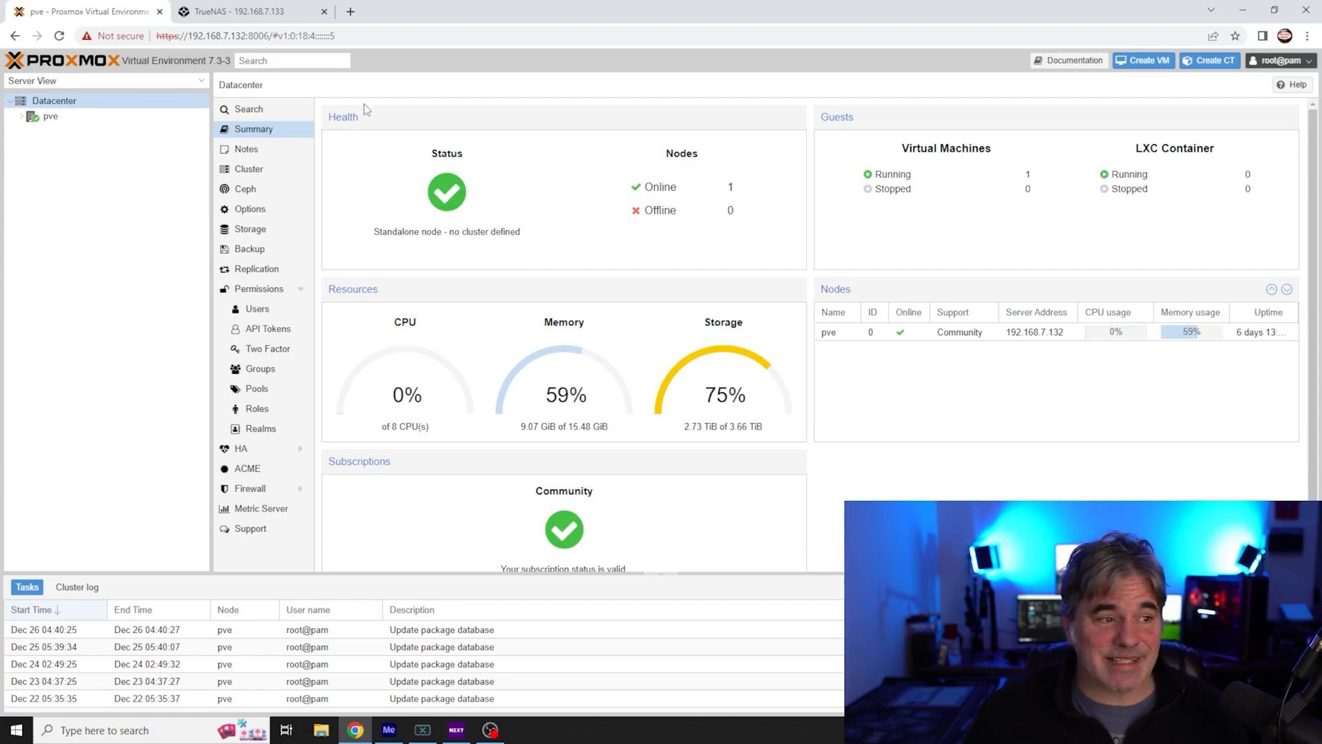
pyautogui.click(269, 13)
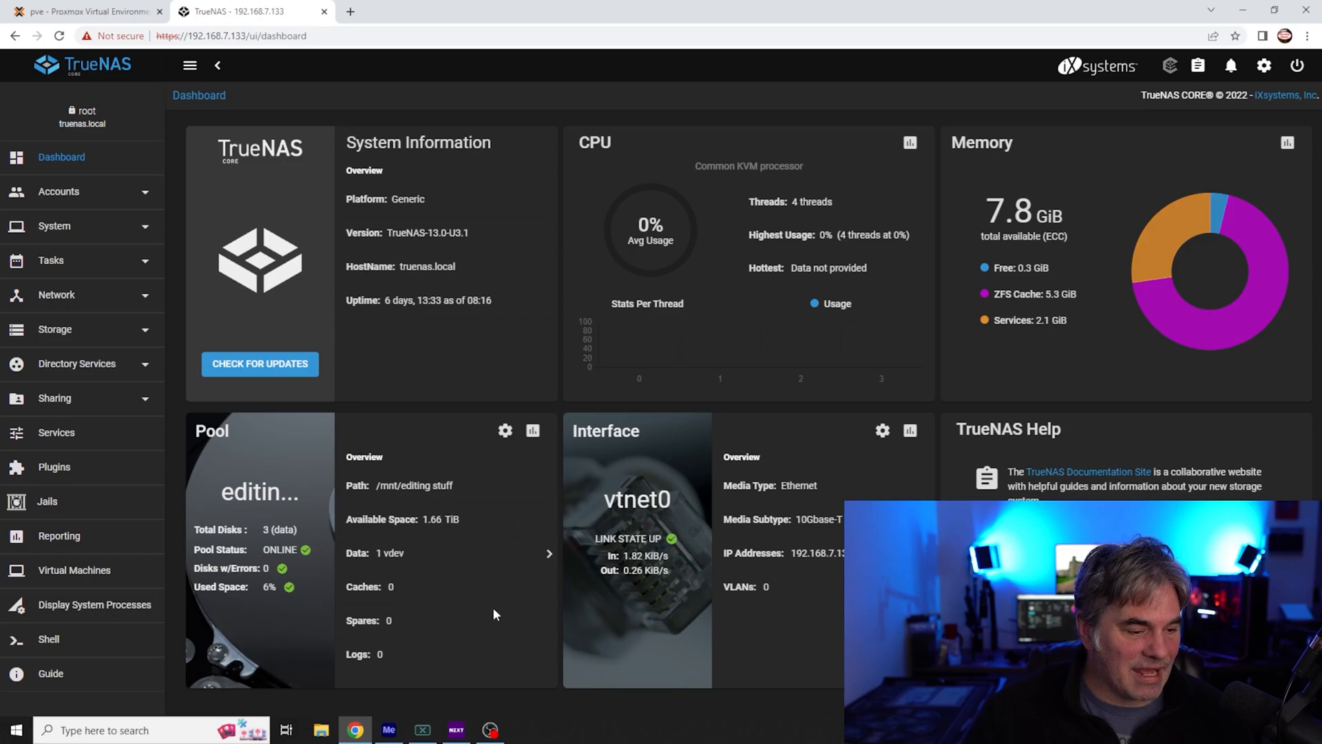
pyautogui.click(549, 553)
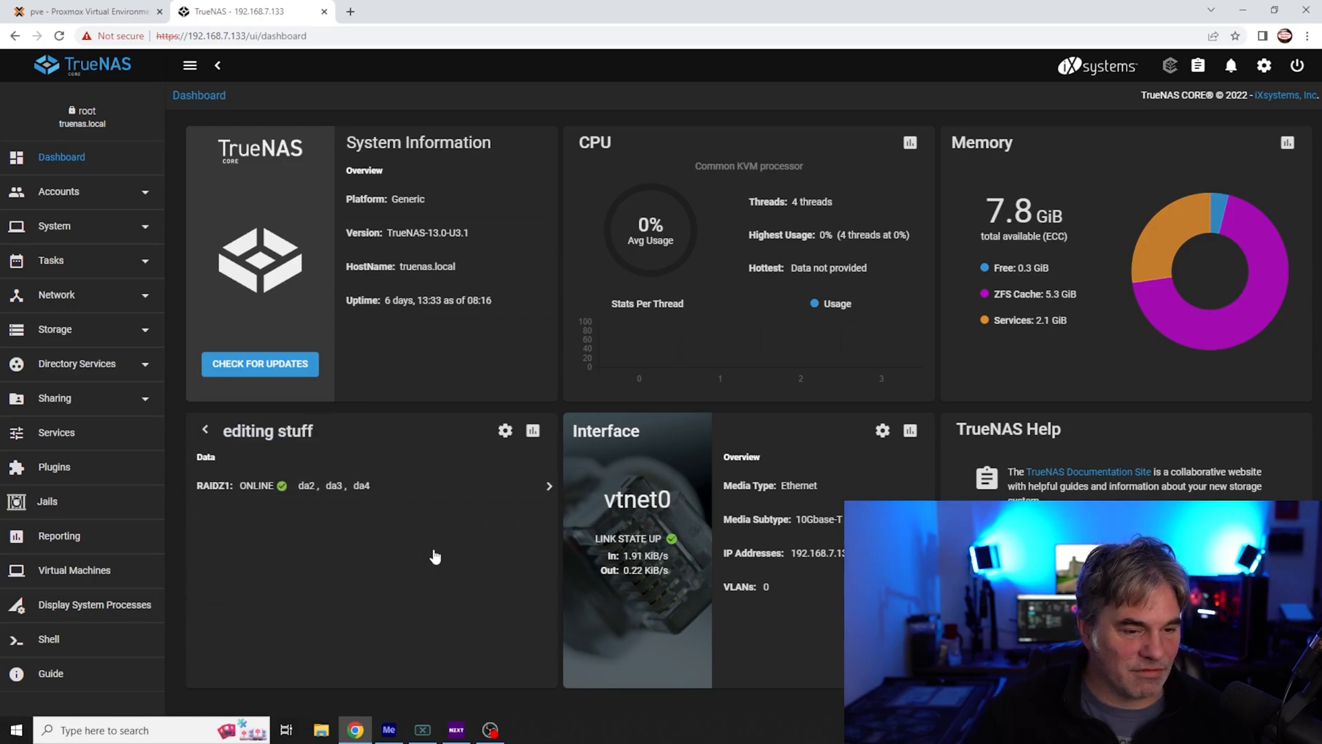
pyautogui.moveTo(442, 552)
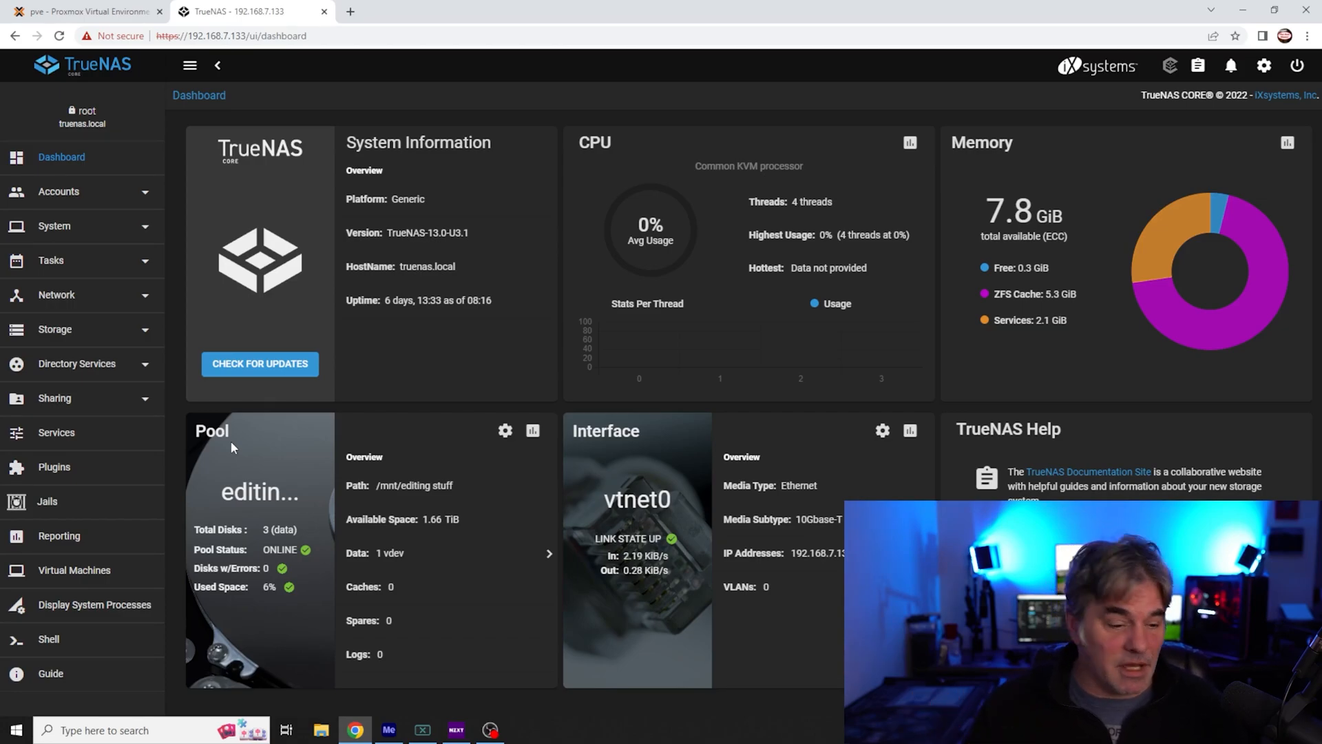
pyautogui.click(389, 730)
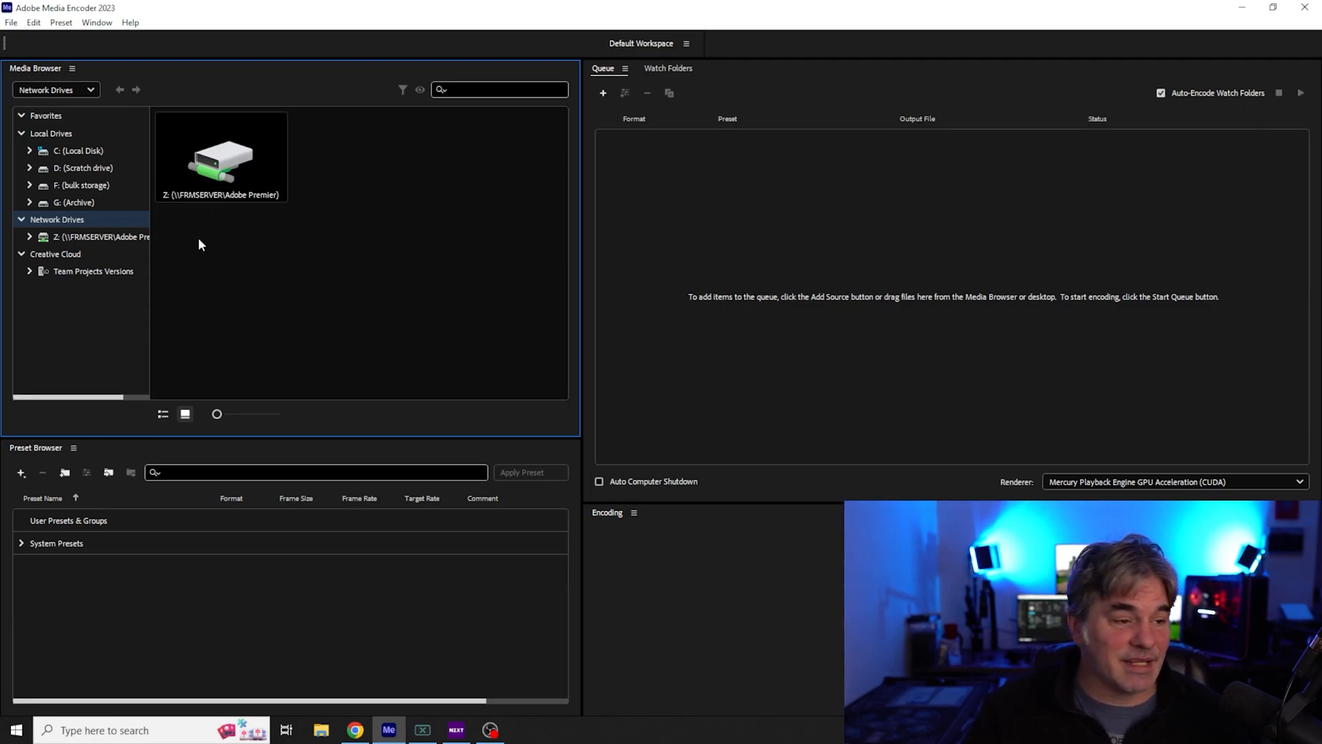
pyautogui.moveTo(285, 293)
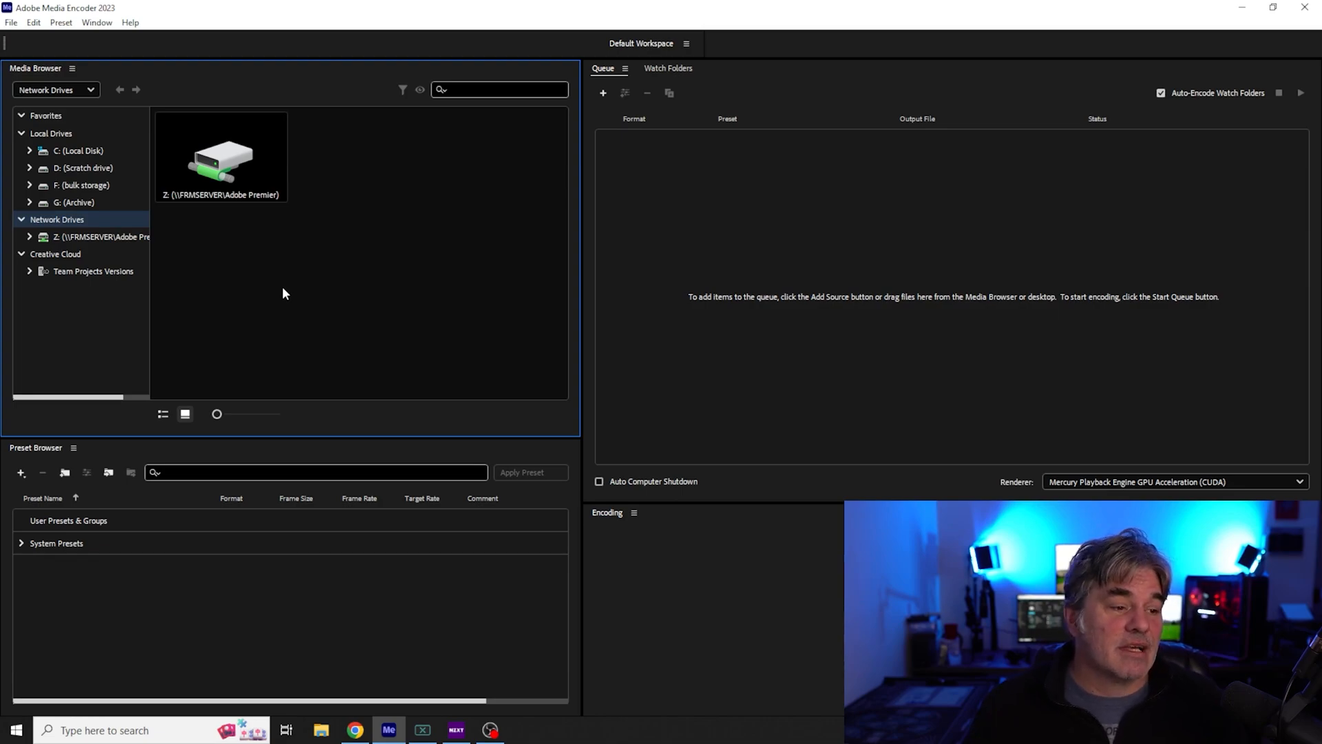
pyautogui.moveTo(344, 246)
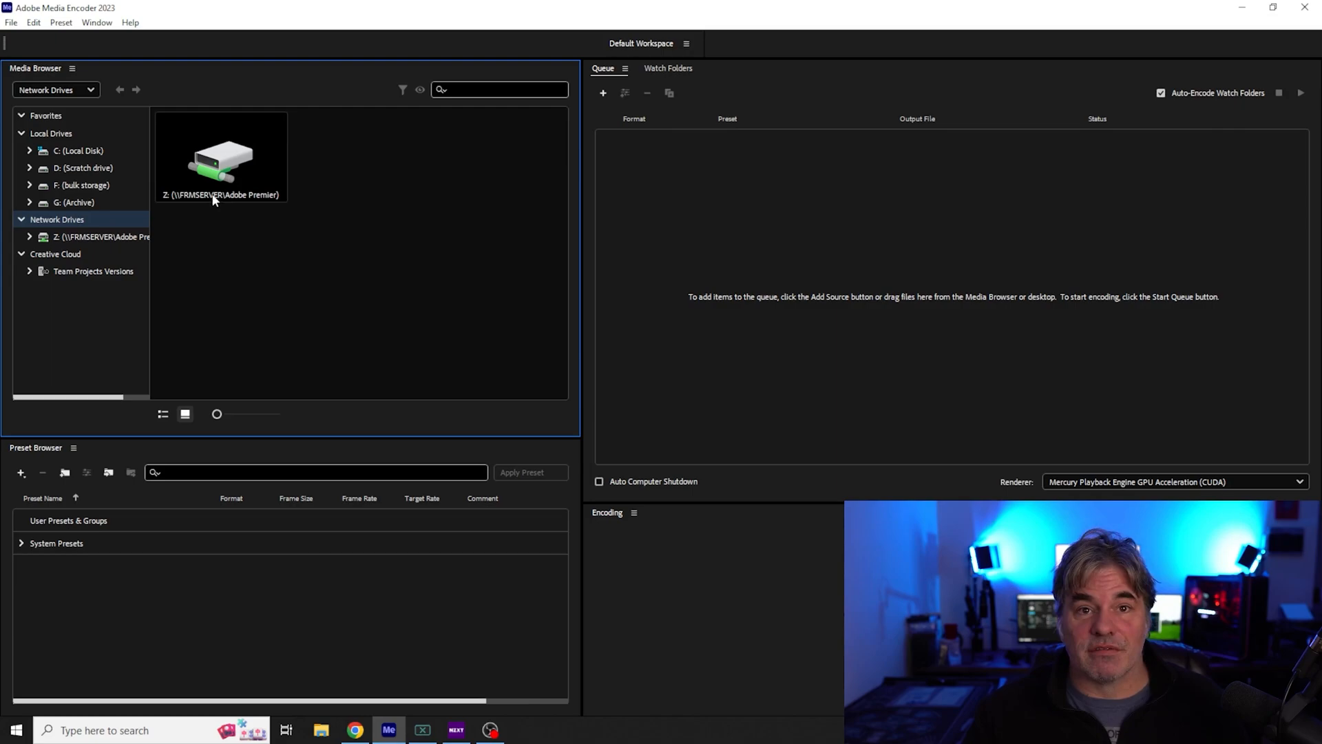
pyautogui.moveTo(352, 284)
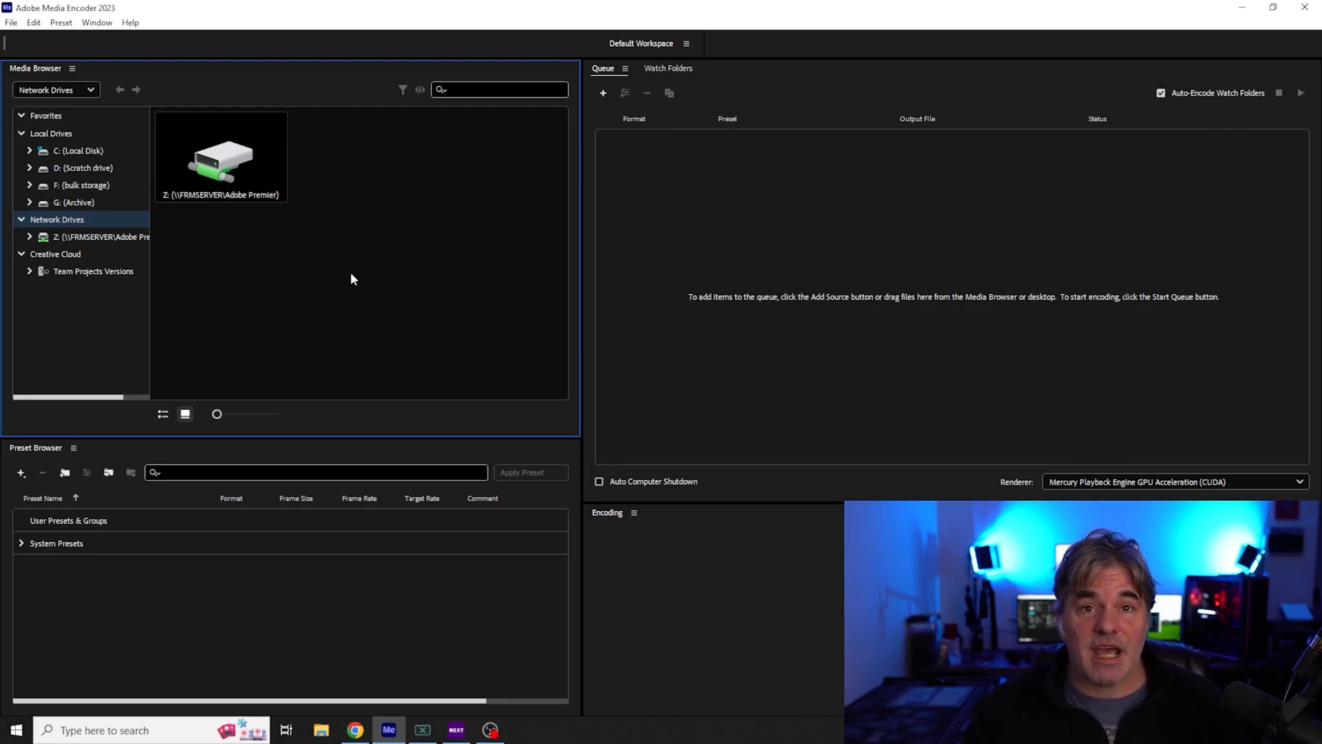
pyautogui.moveTo(360, 280)
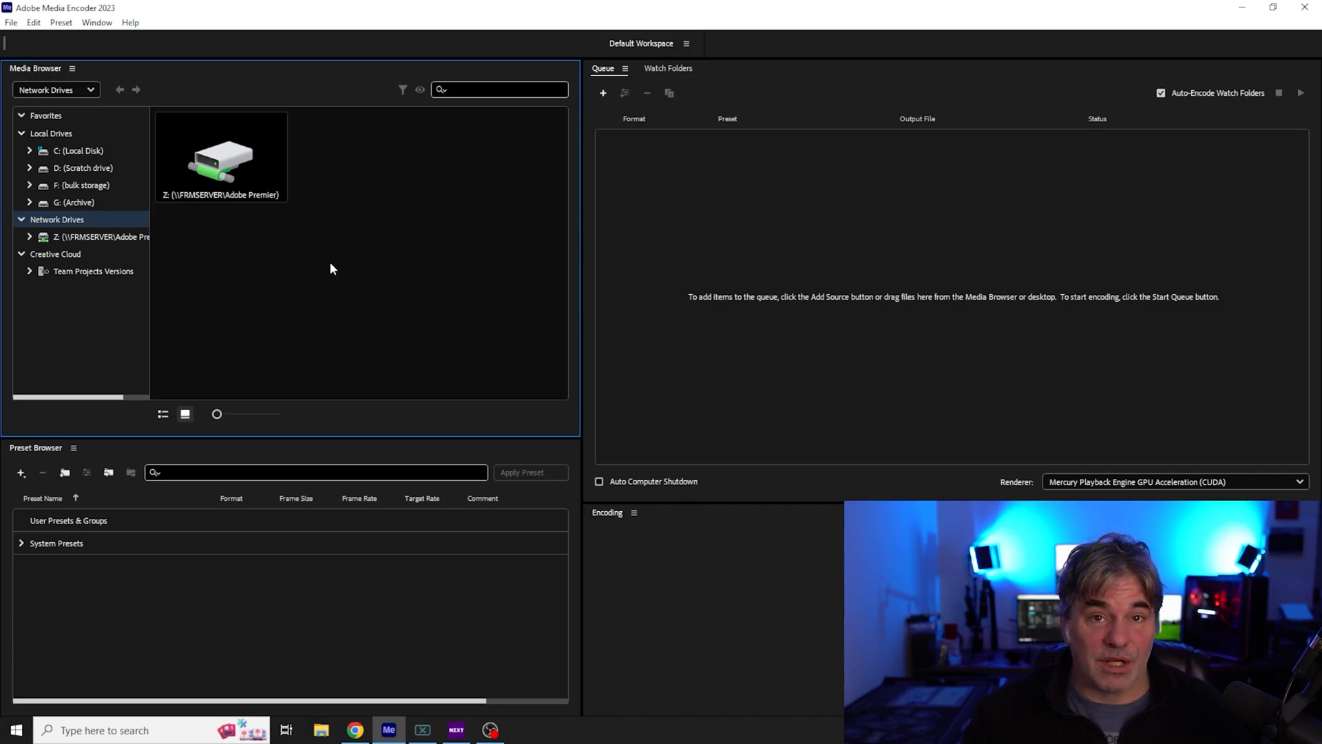
pyautogui.moveTo(331, 263)
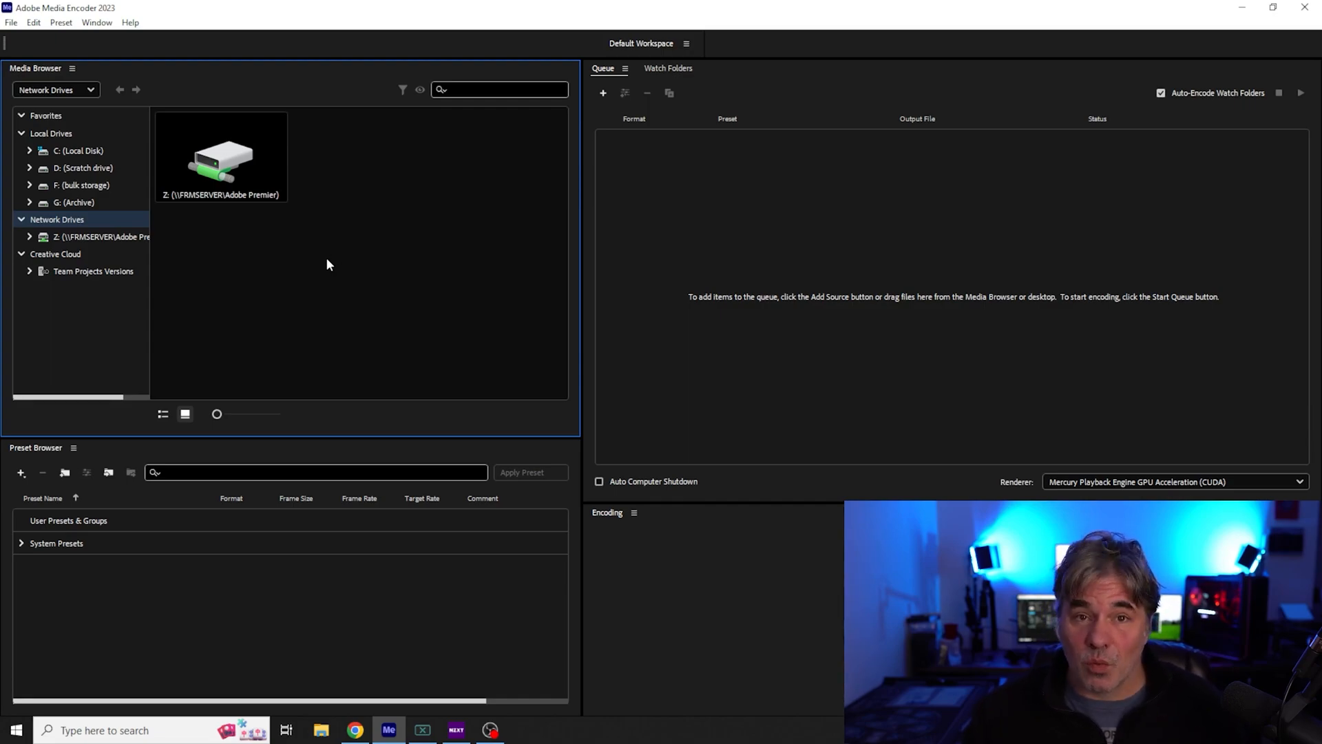
pyautogui.moveTo(331, 259)
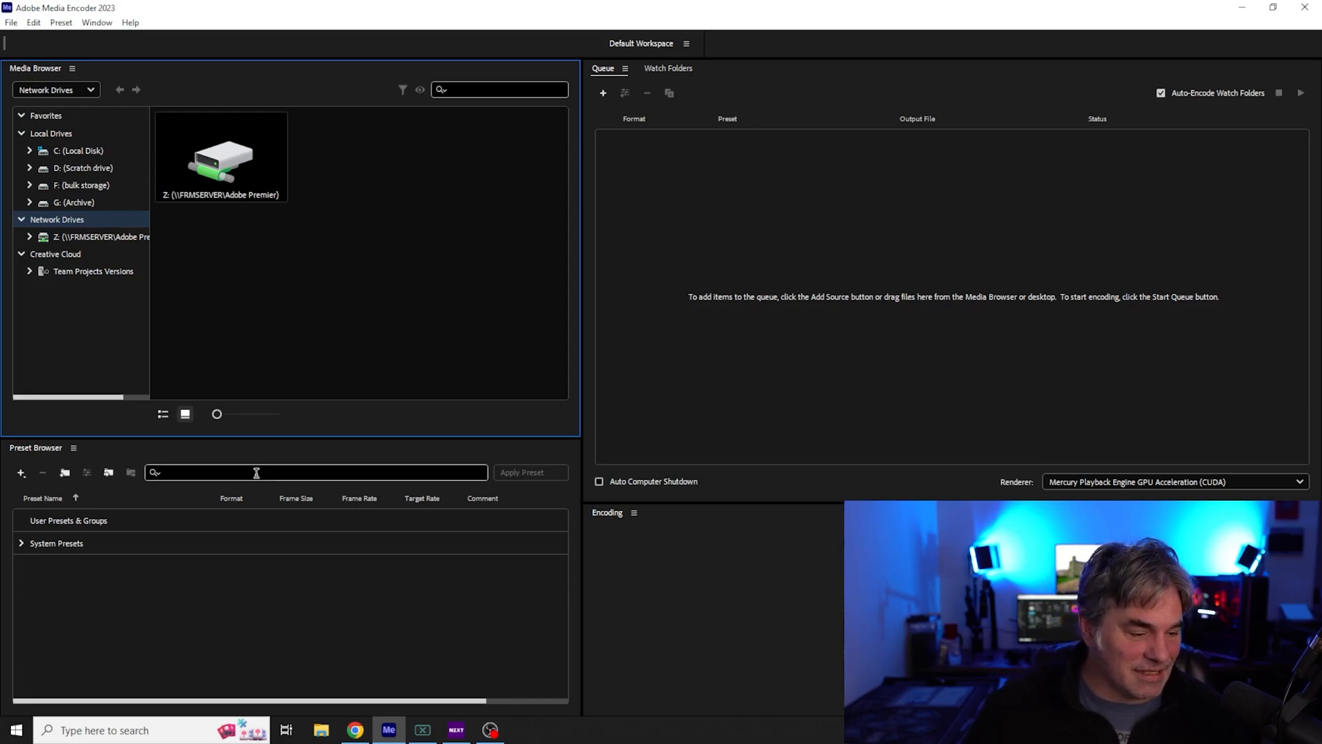
# Open the TRUENAS computer from Network in File Explorer to reveal its editor share.
pyautogui.click(322, 730)
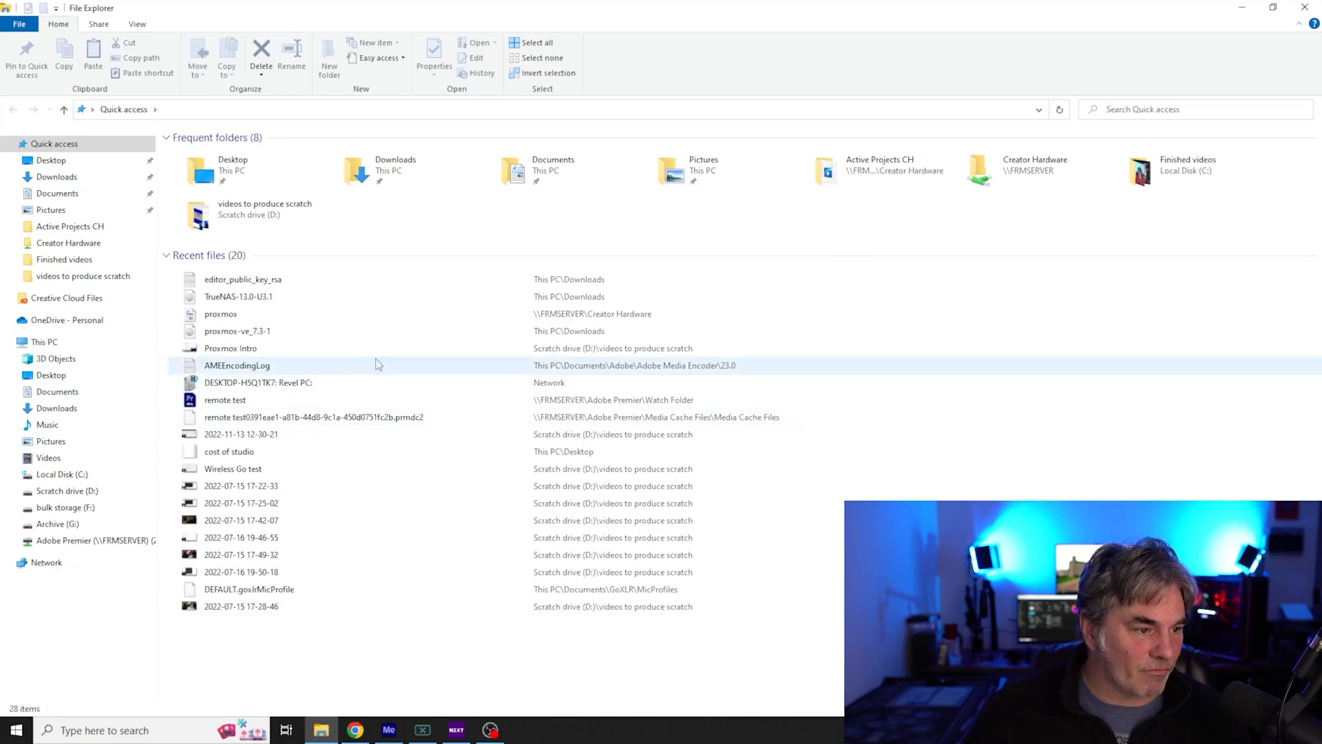
pyautogui.click(46, 562)
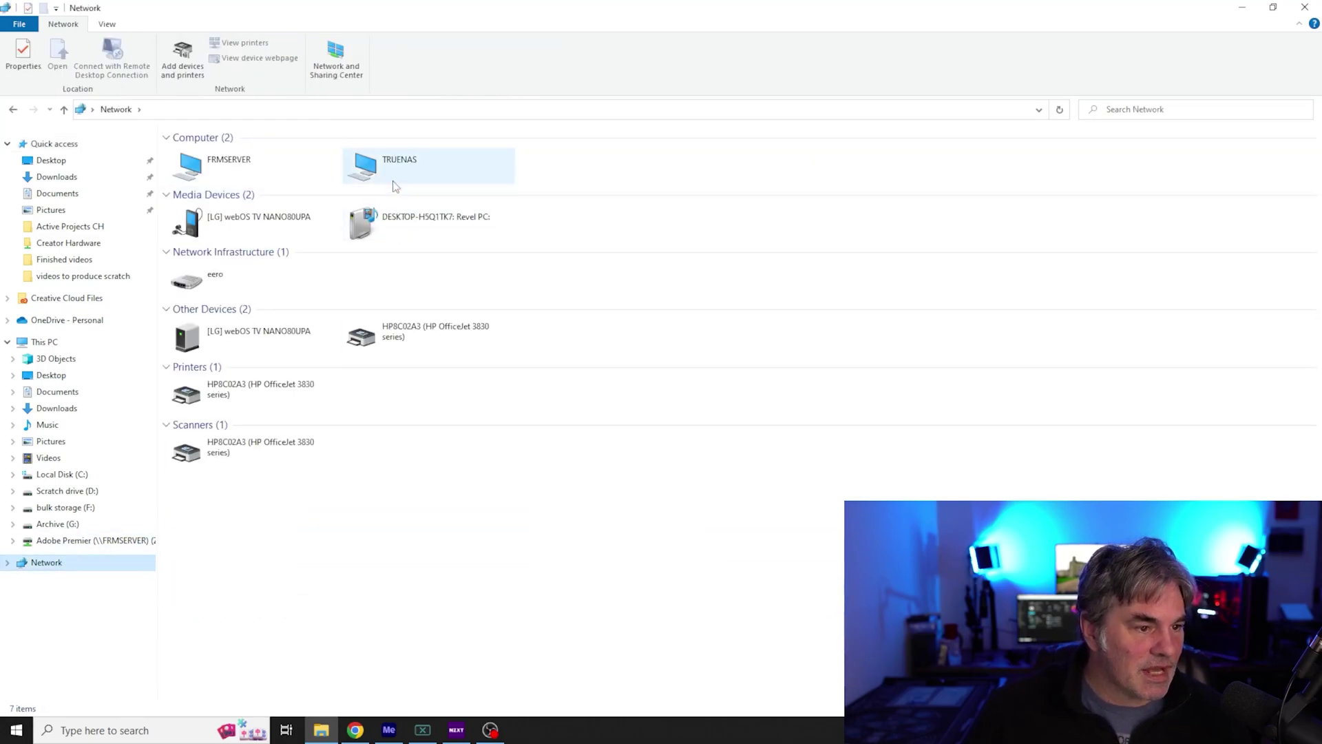
pyautogui.click(392, 163)
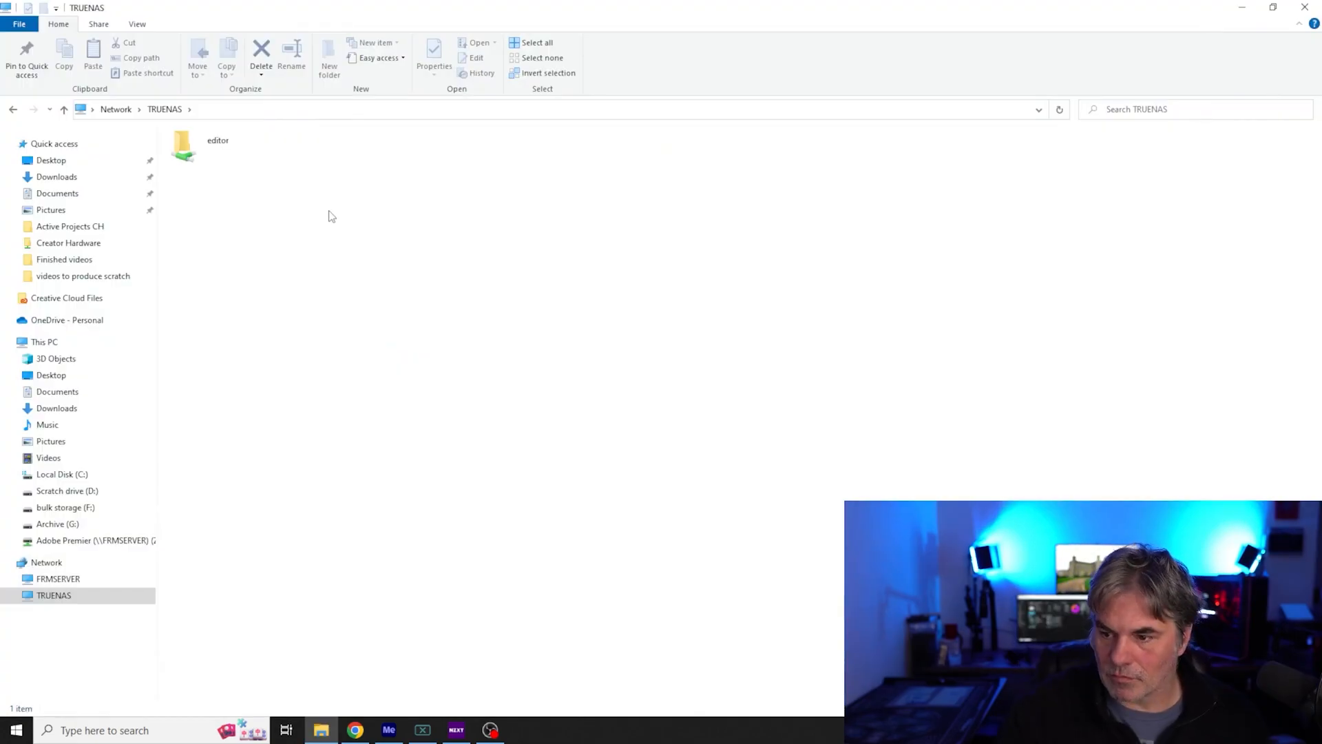
# Open the editor share and select clip C0329 among its folders and MP4 clips.
pyautogui.click(183, 147)
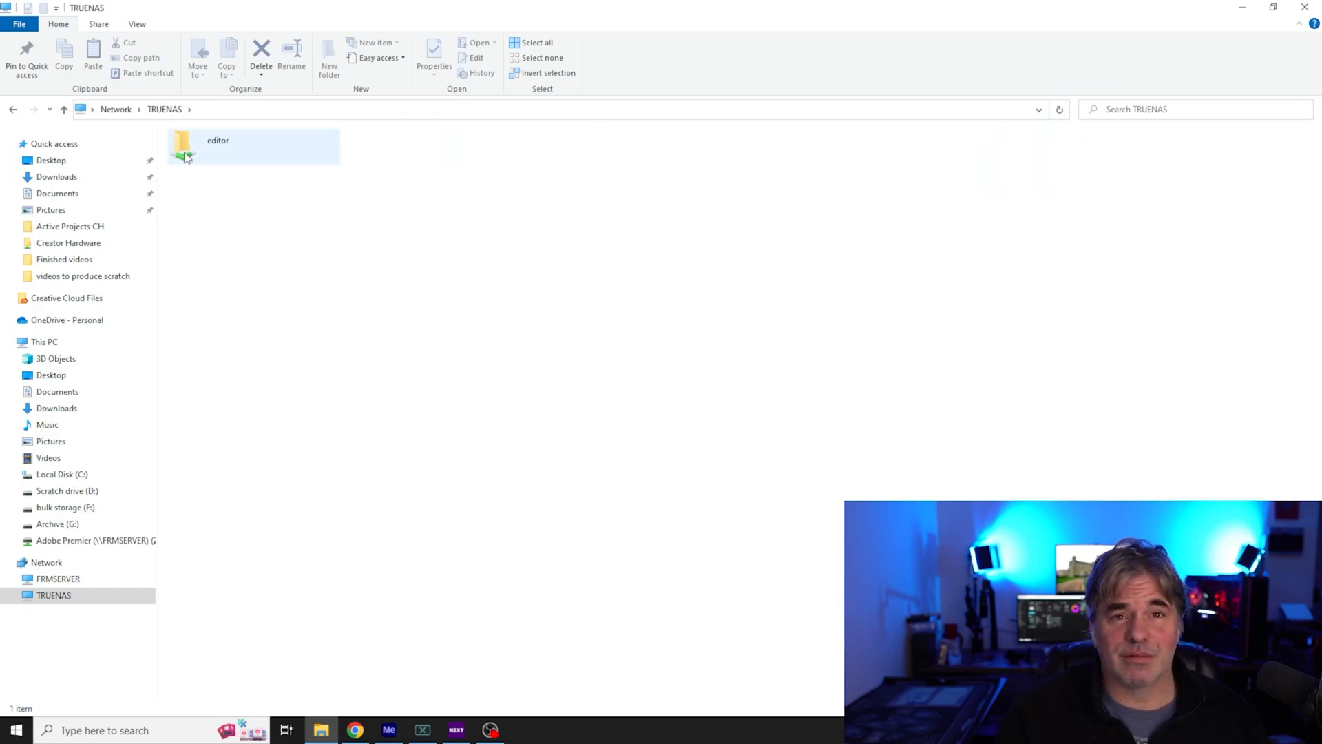
pyautogui.moveTo(184, 155)
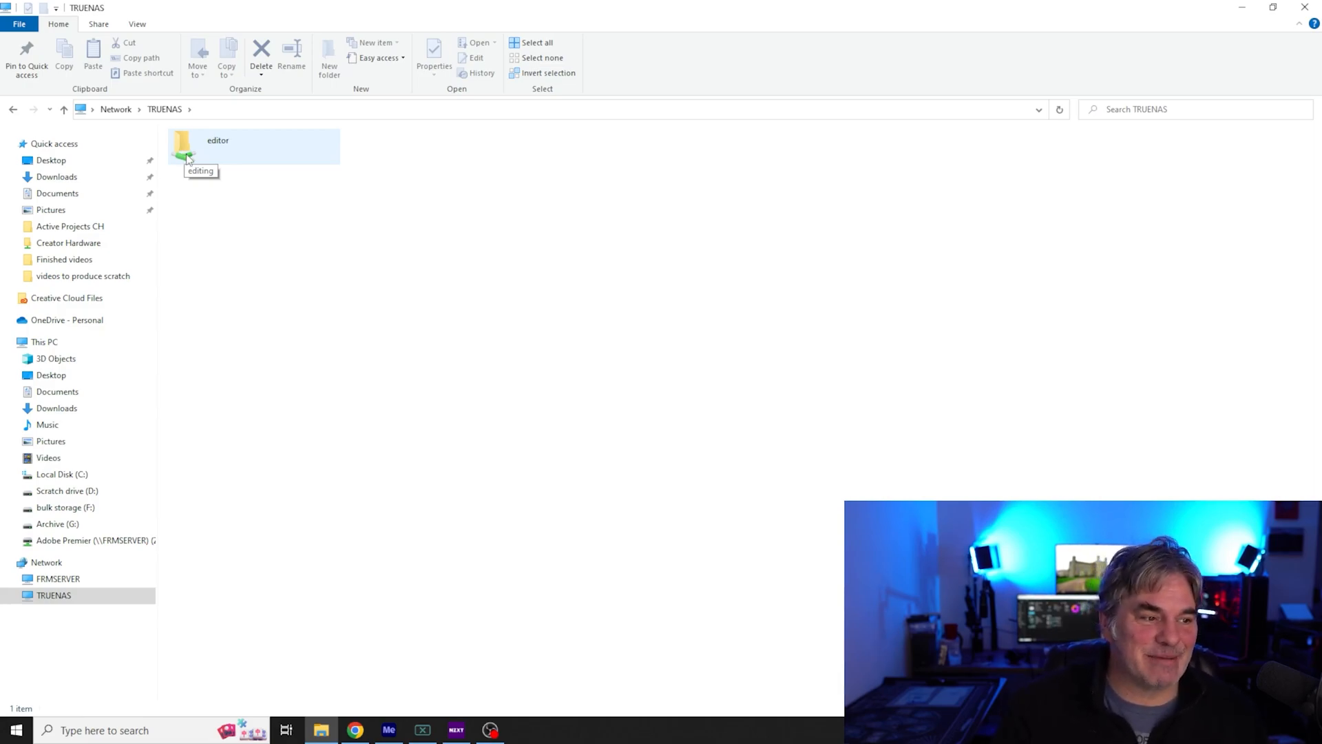
pyautogui.doubleClick(183, 141)
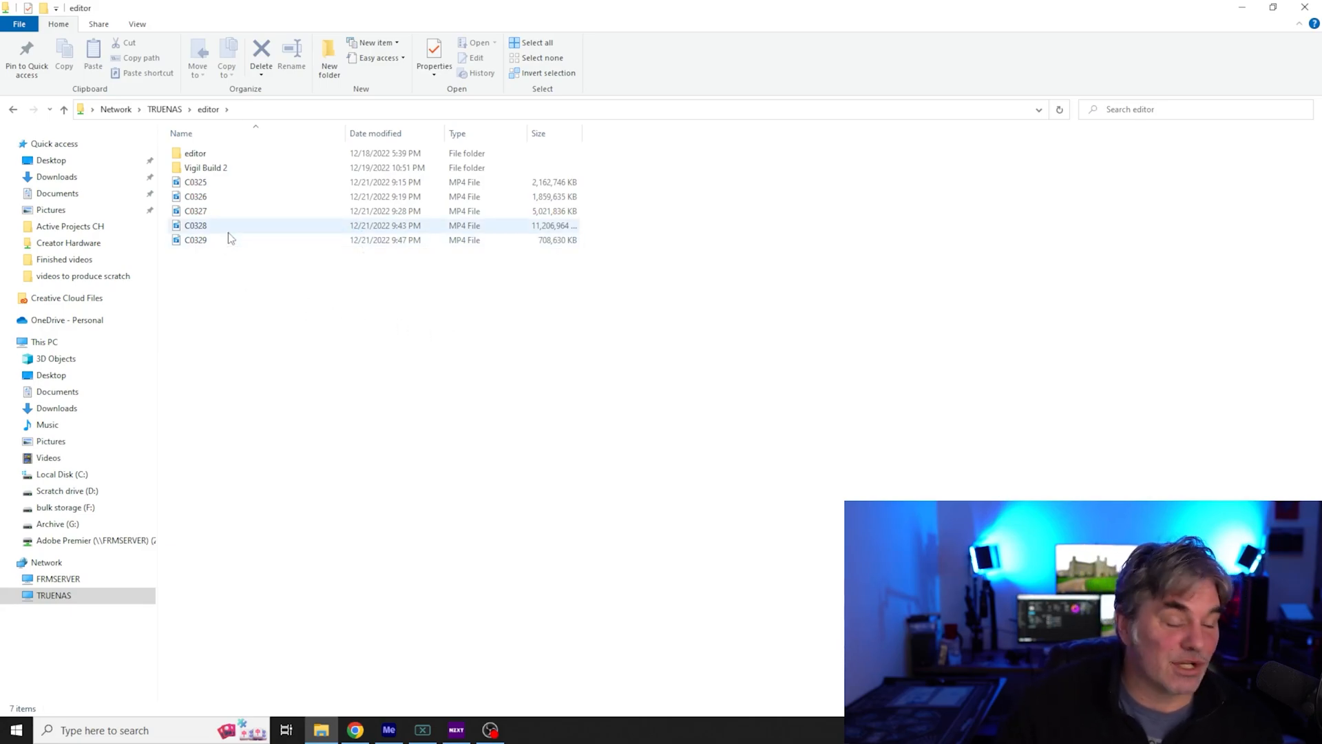
pyautogui.moveTo(234, 234)
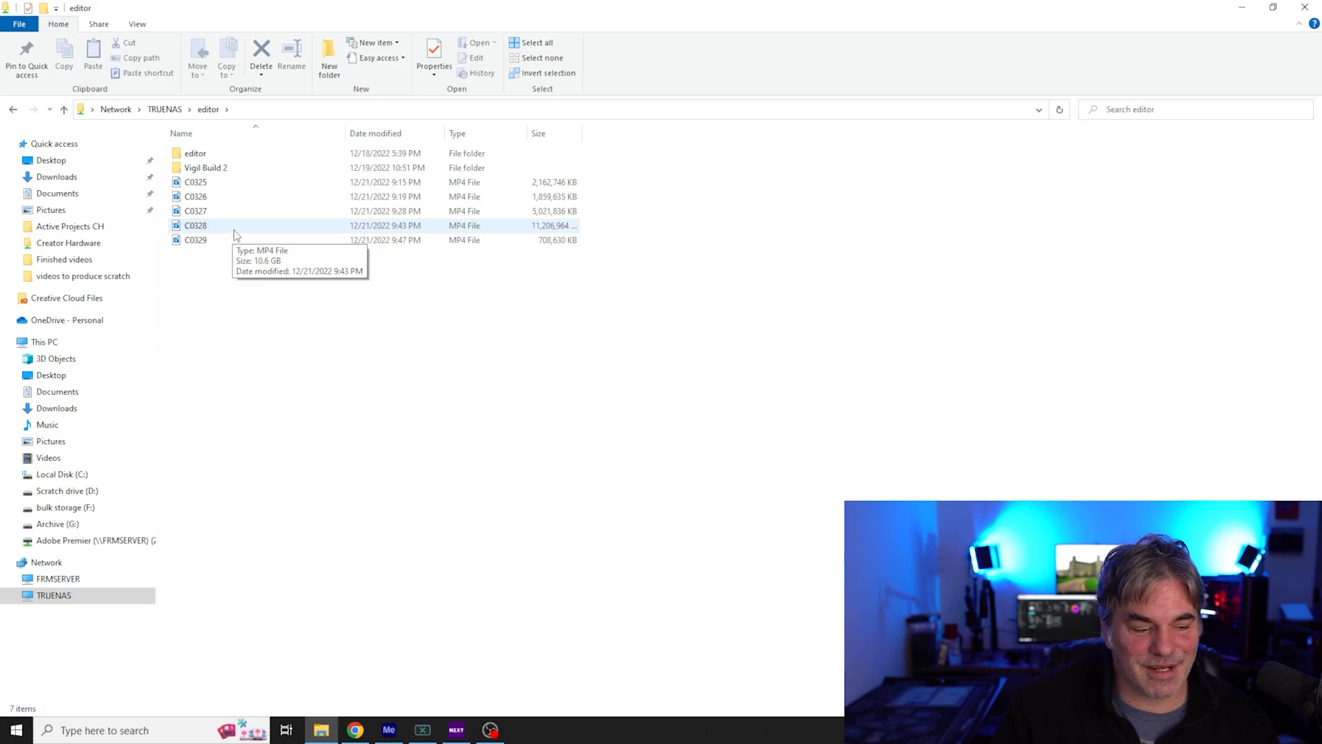
pyautogui.moveTo(226, 239)
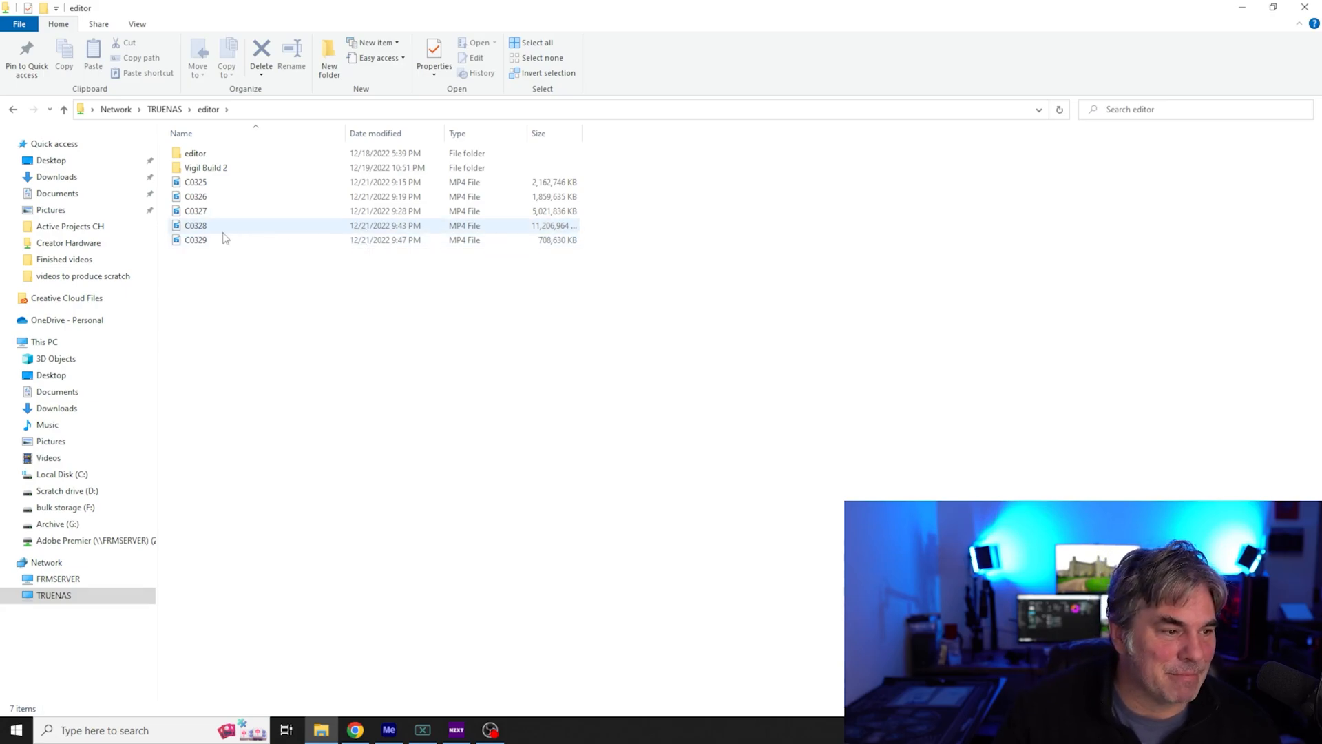
pyautogui.click(197, 239)
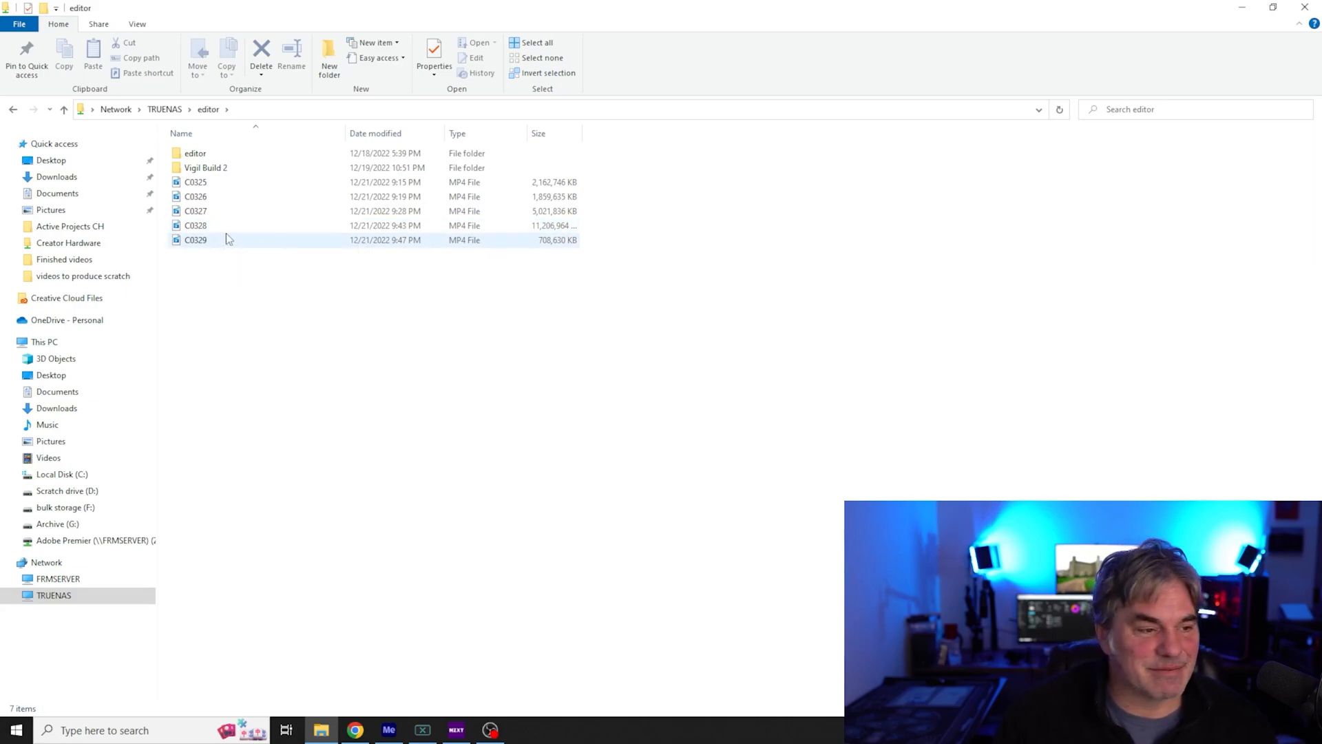
pyautogui.moveTo(237, 237)
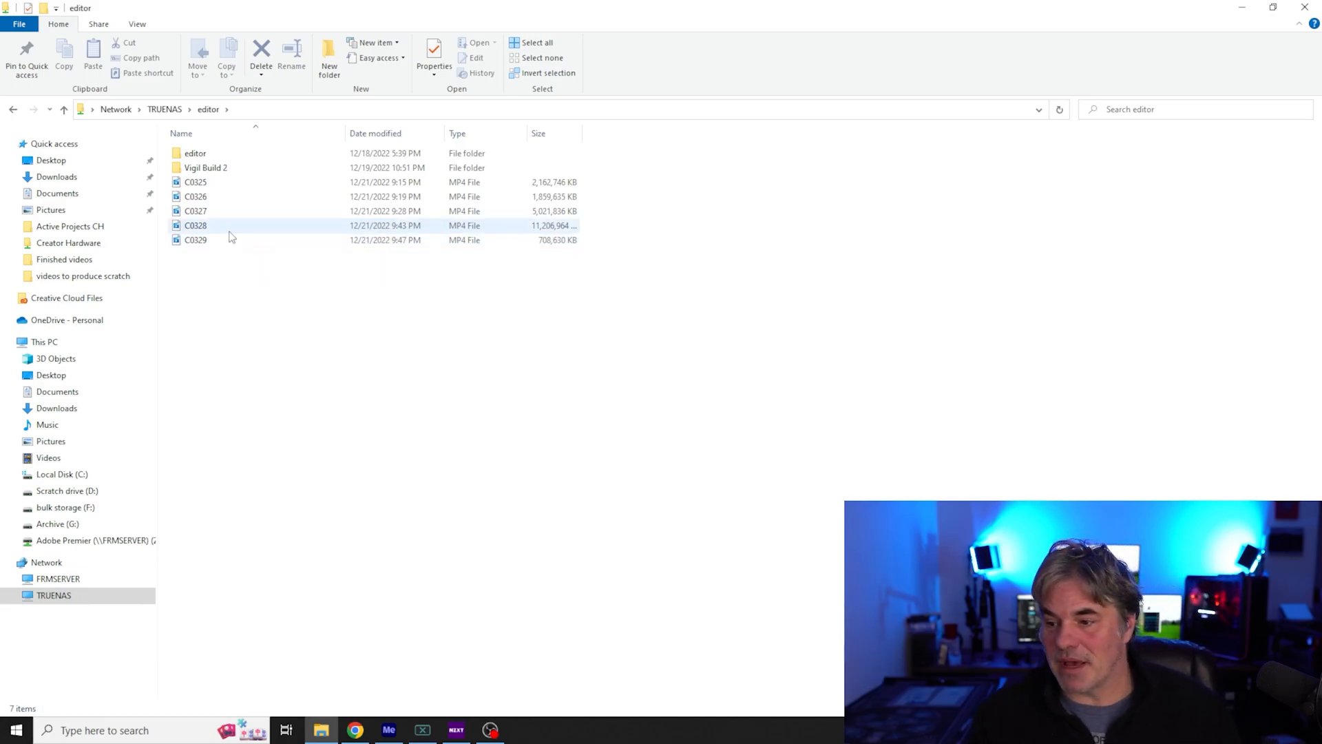
pyautogui.moveTo(230, 235)
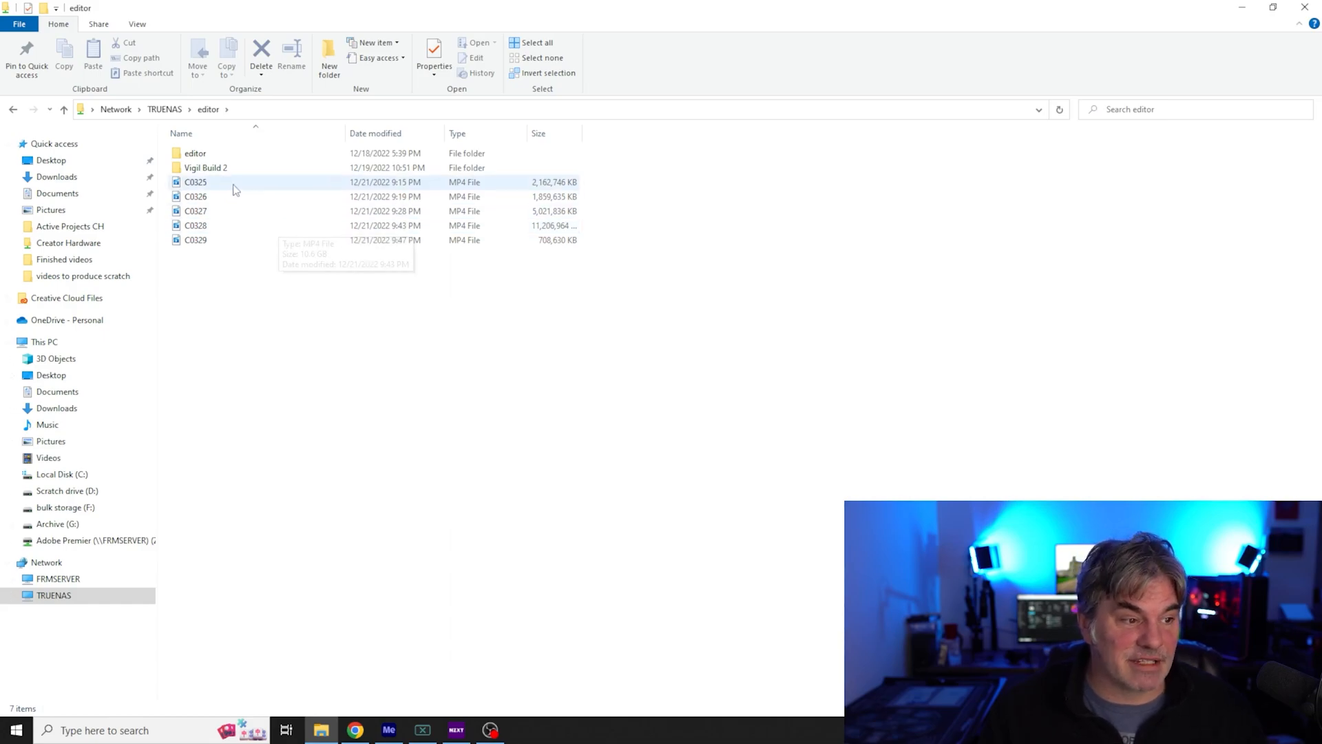
# Peek into the nested editor folder, then go back up to the editor share.
pyautogui.doubleClick(195, 153)
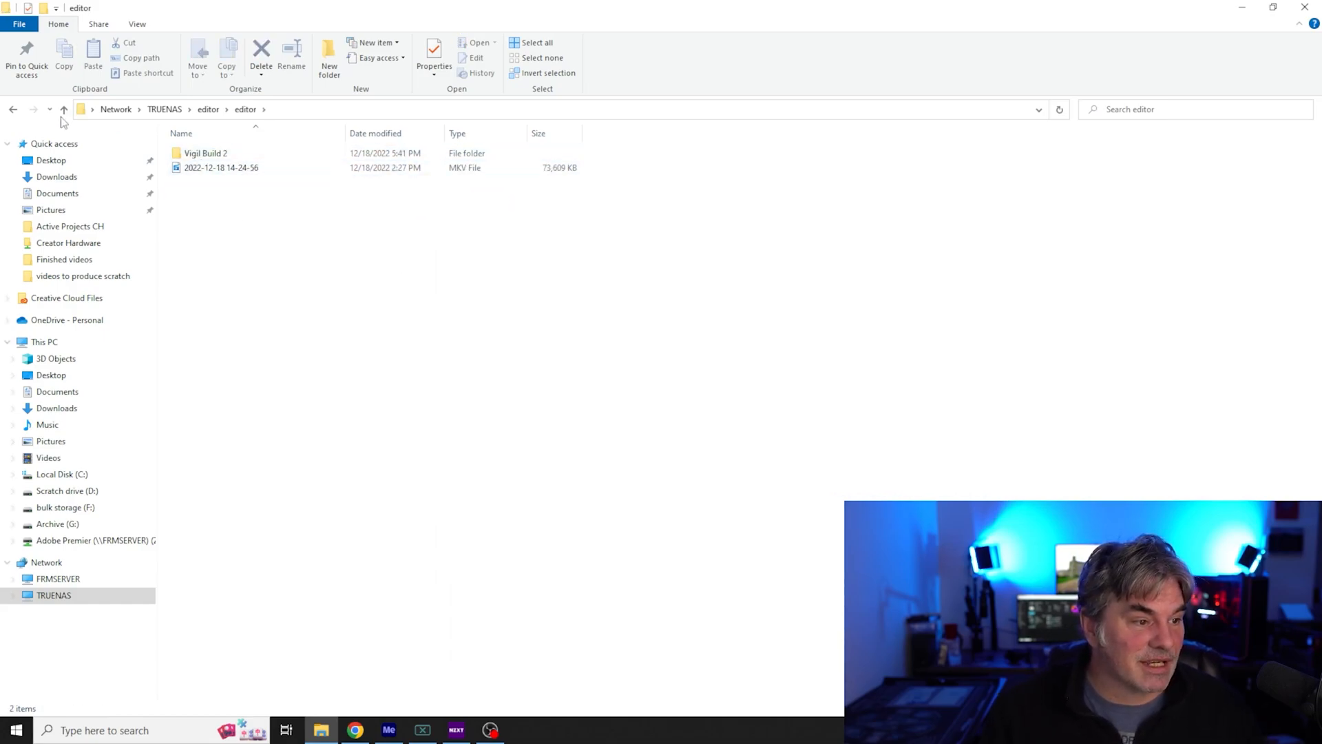
pyautogui.click(64, 110)
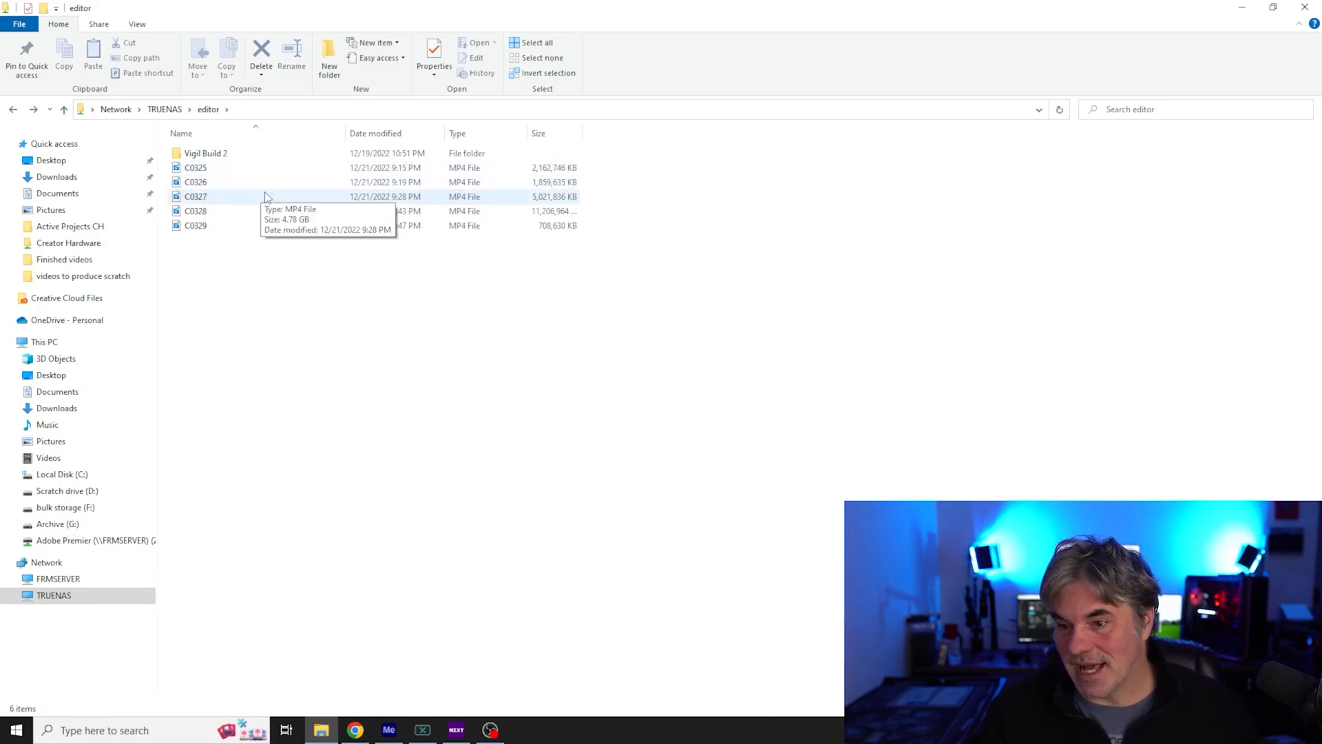
pyautogui.moveTo(273, 187)
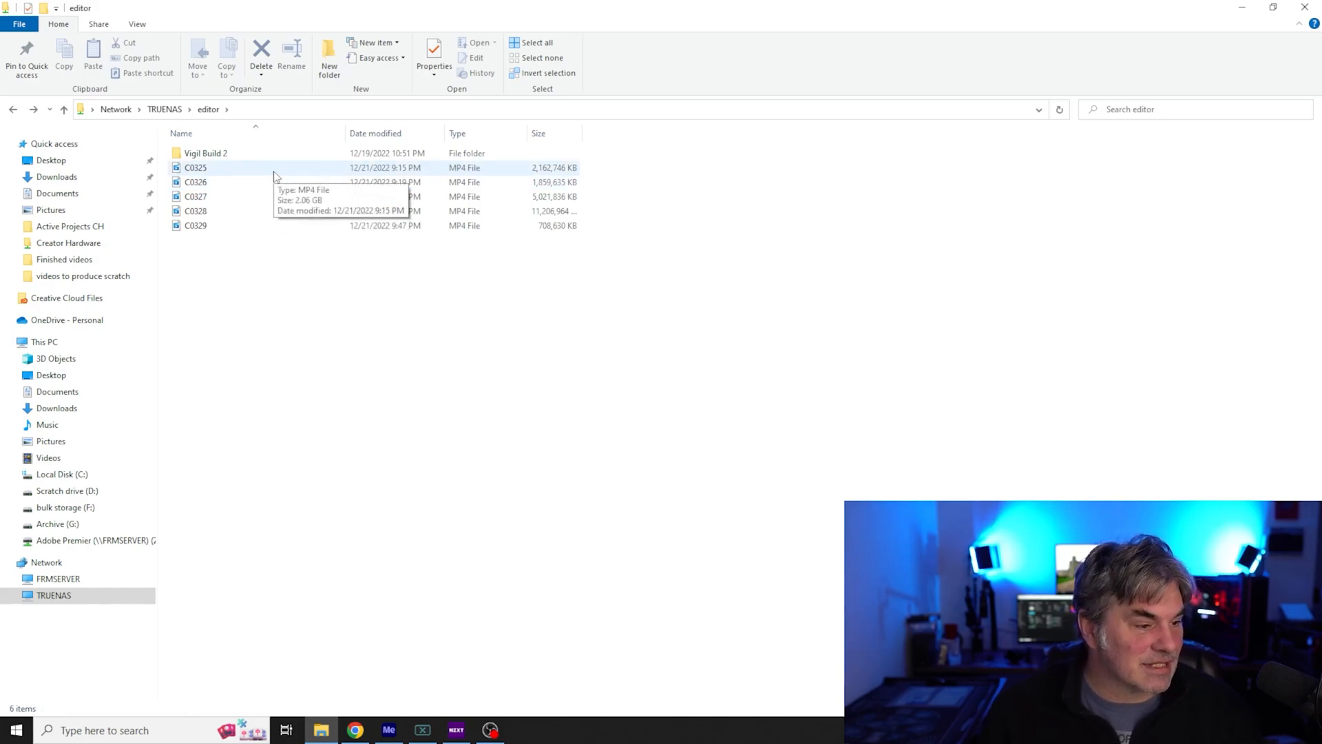
pyautogui.moveTo(270, 177)
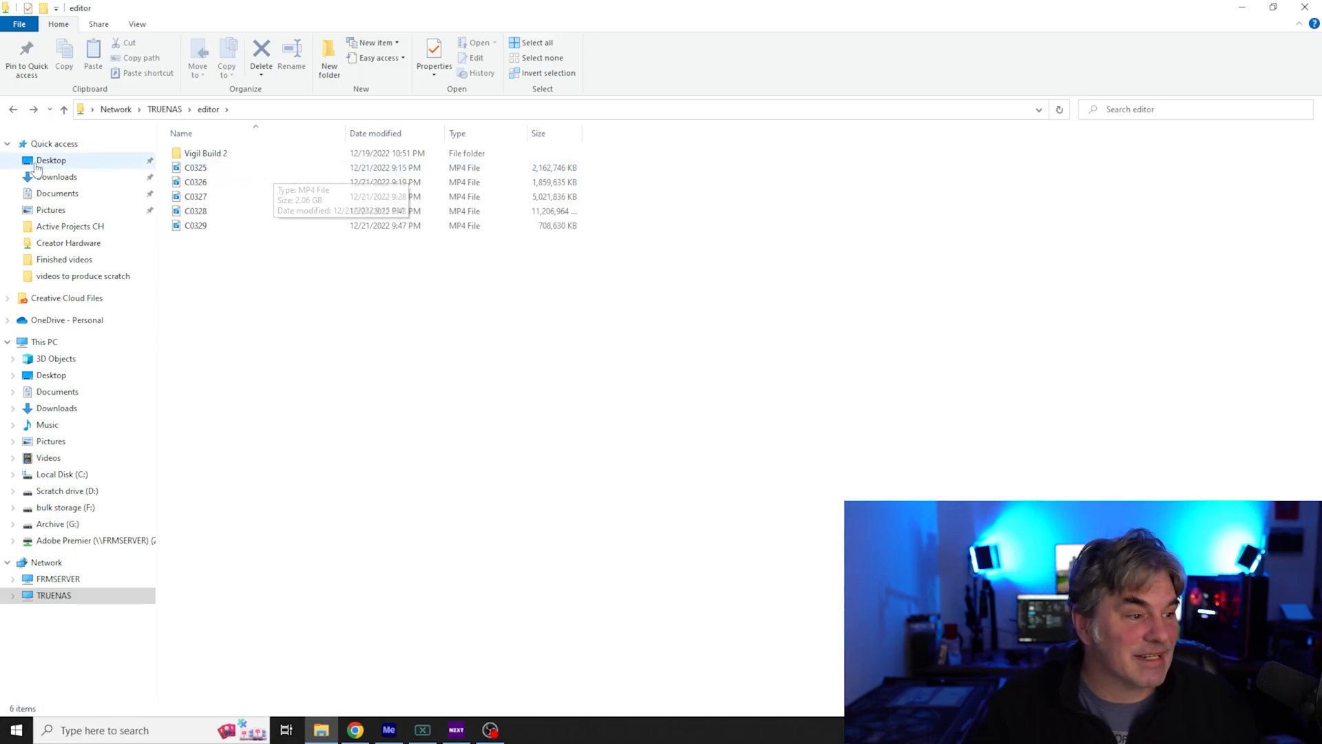
pyautogui.click(69, 243)
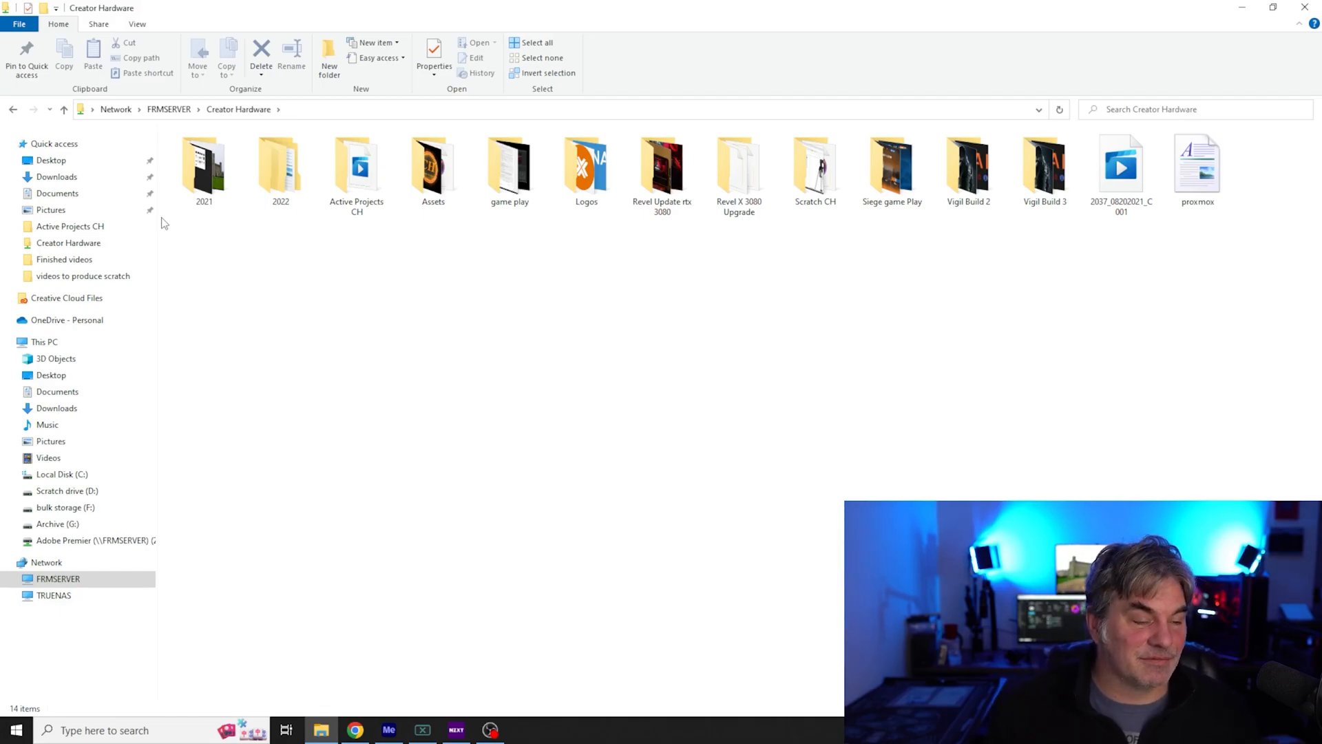
pyautogui.moveTo(204, 169)
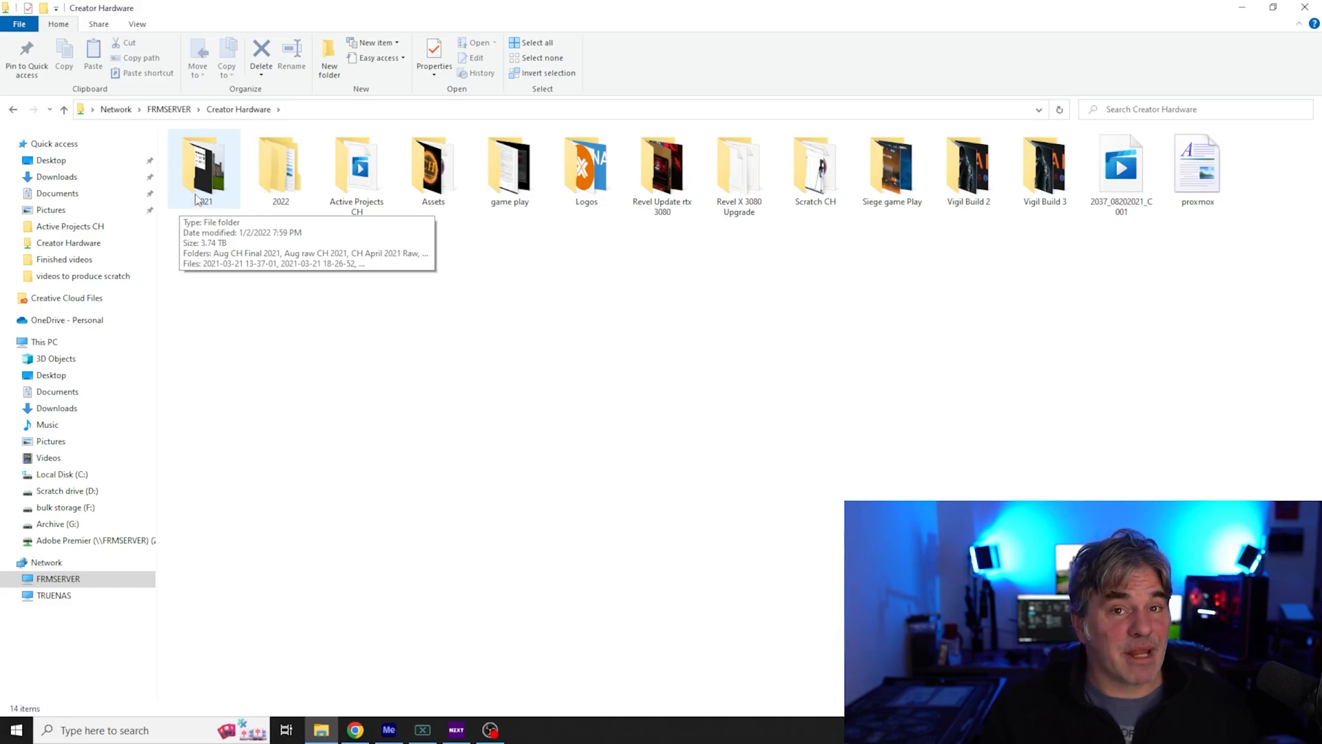
pyautogui.click(54, 595)
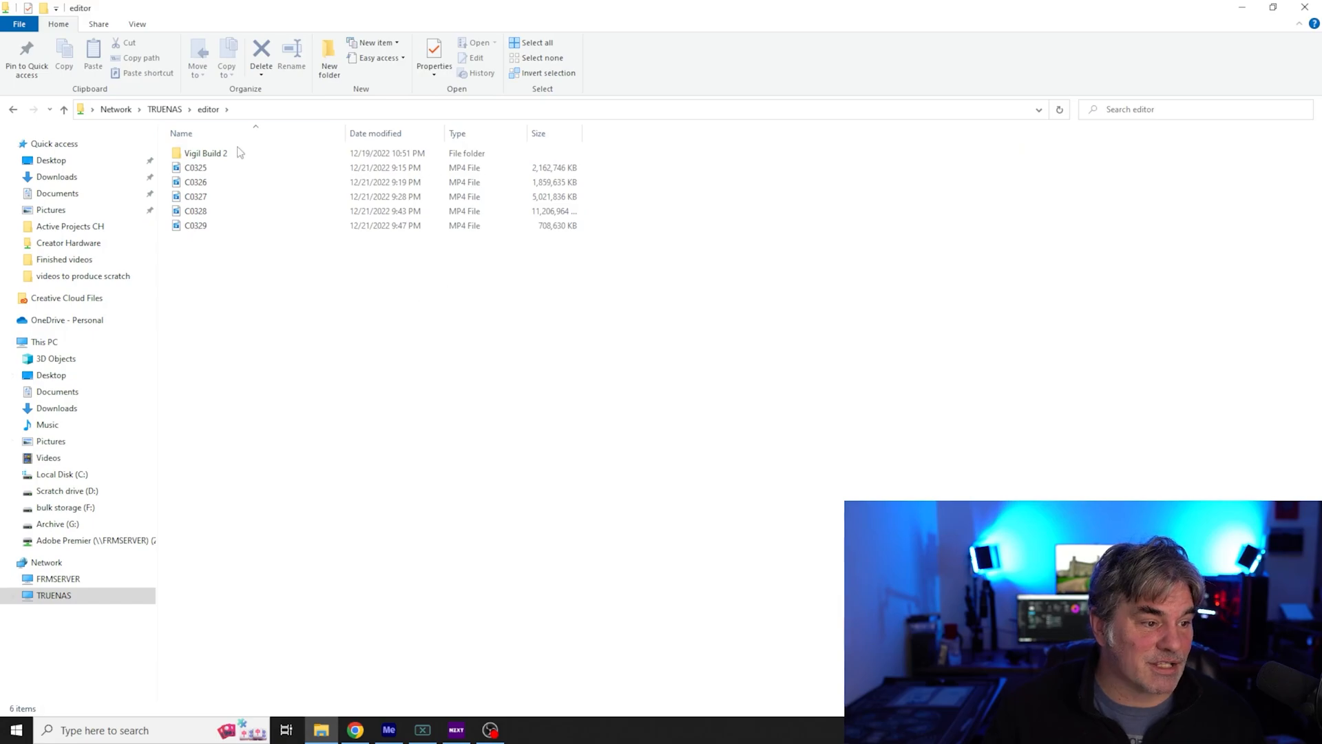
# Return to the TrueNAS web interface and open its Dashboard.
pyautogui.click(197, 225)
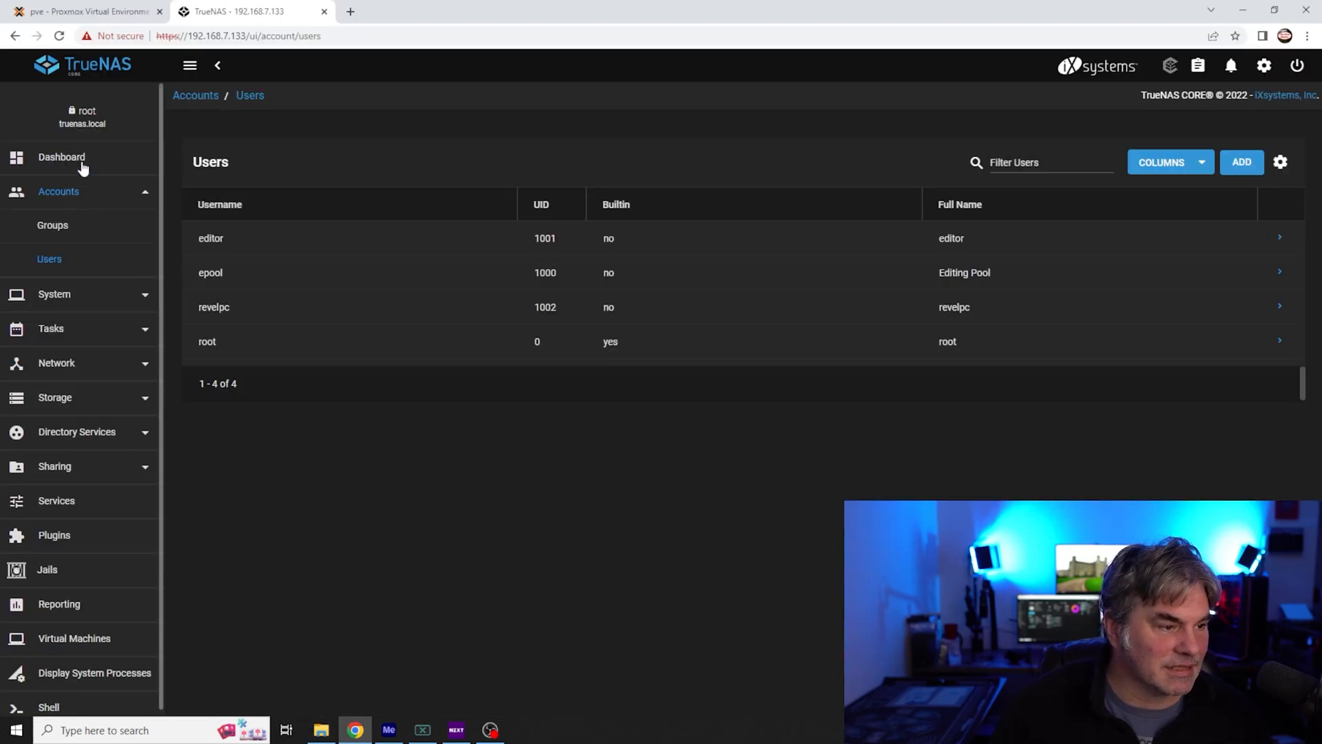
pyautogui.click(61, 157)
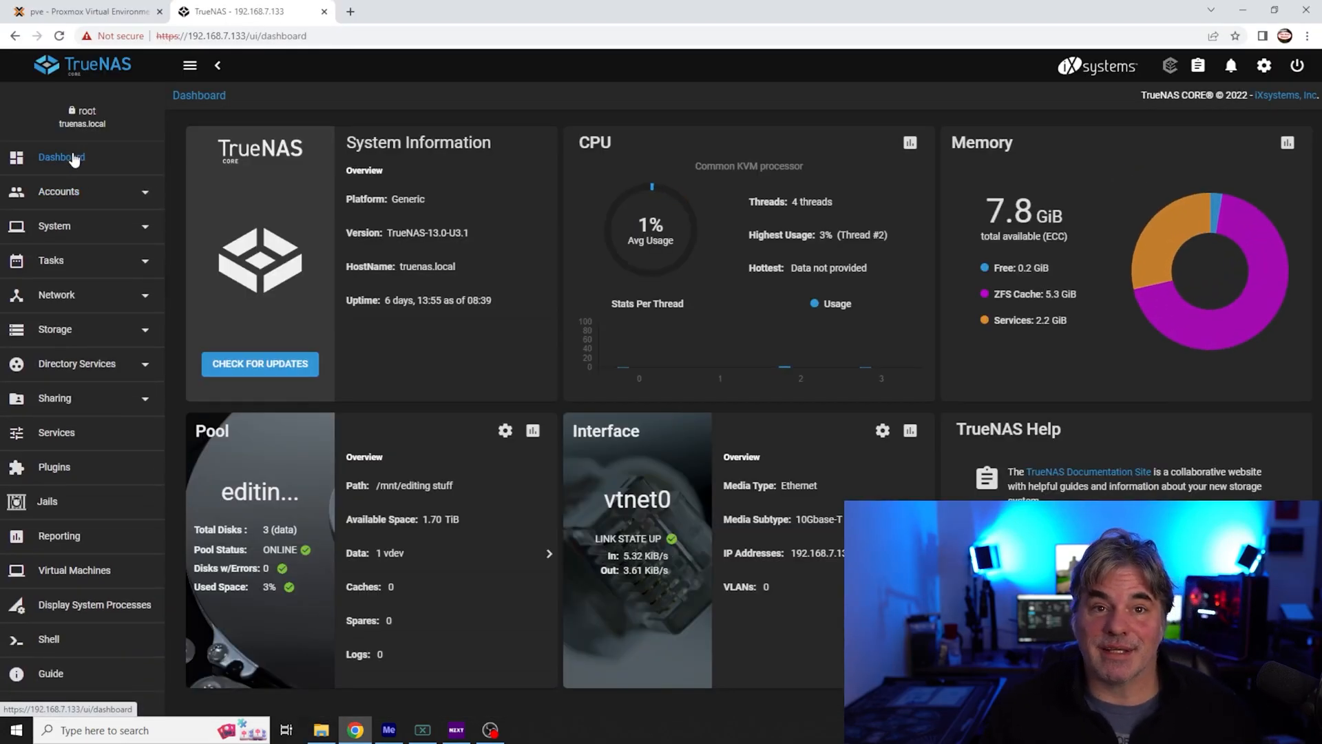